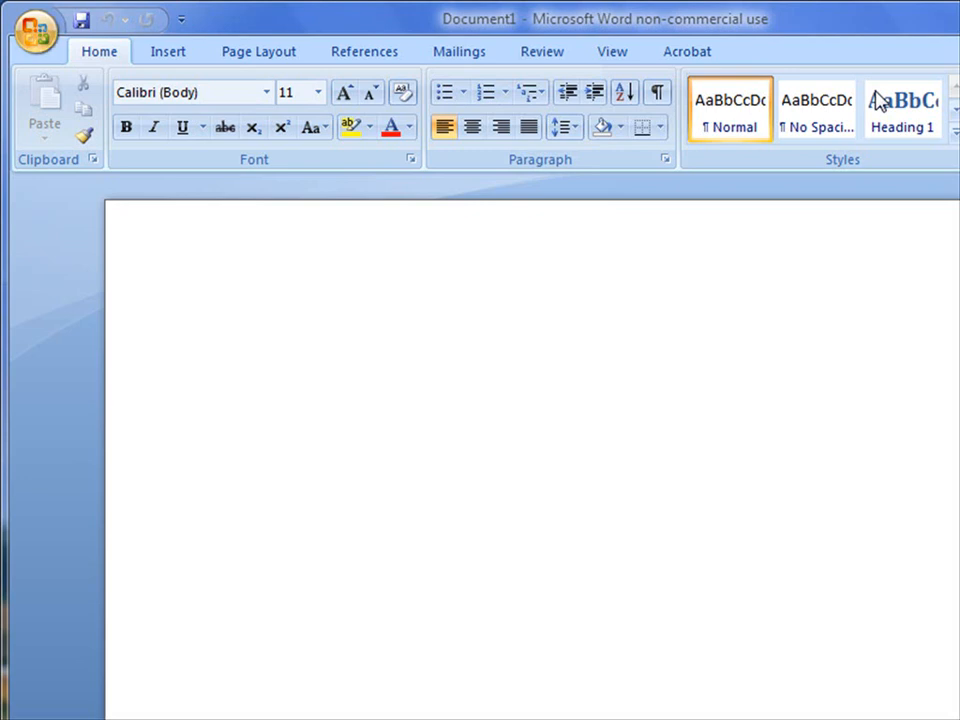
pyautogui.moveTo(440, 35)
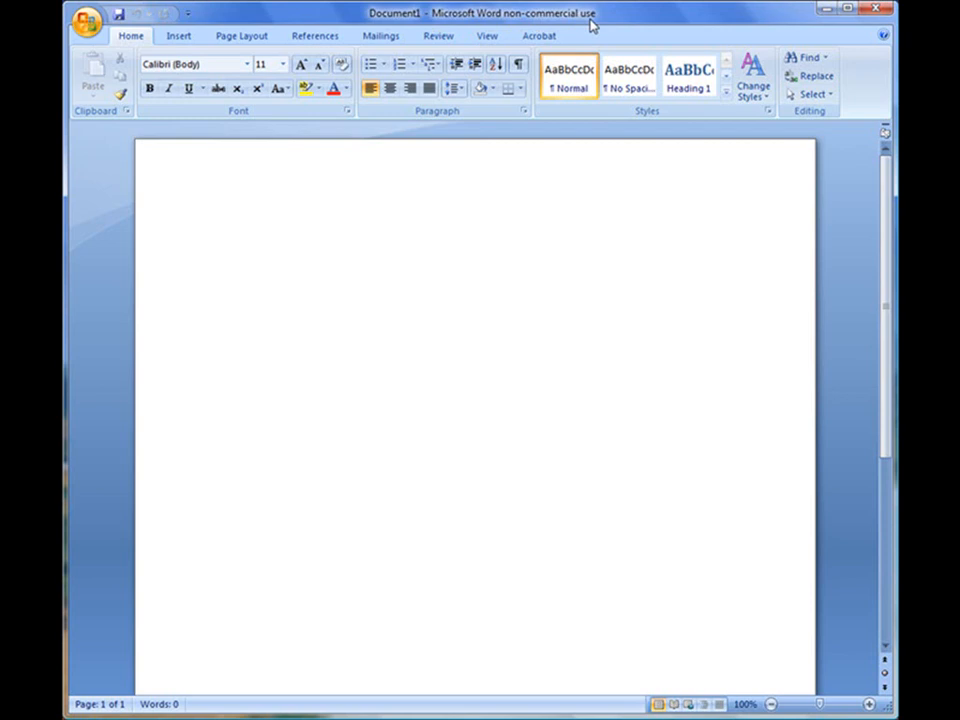
# - Browse the Quick Access Toolbar customisation choices, then bring up the Office file menu
pyautogui.click(216, 227)
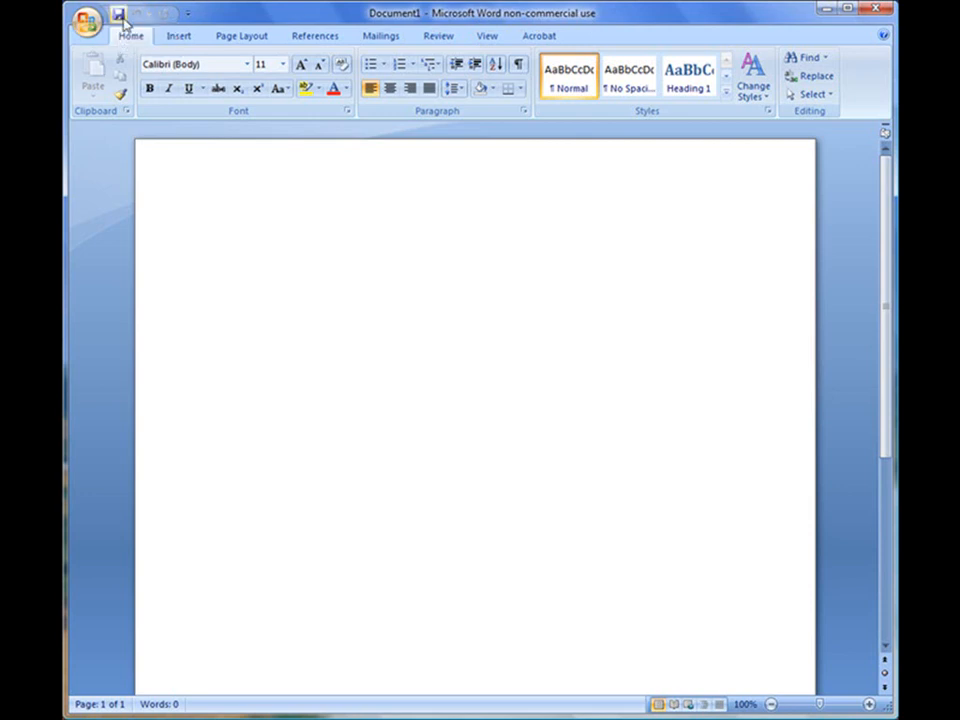
pyautogui.moveTo(119, 22)
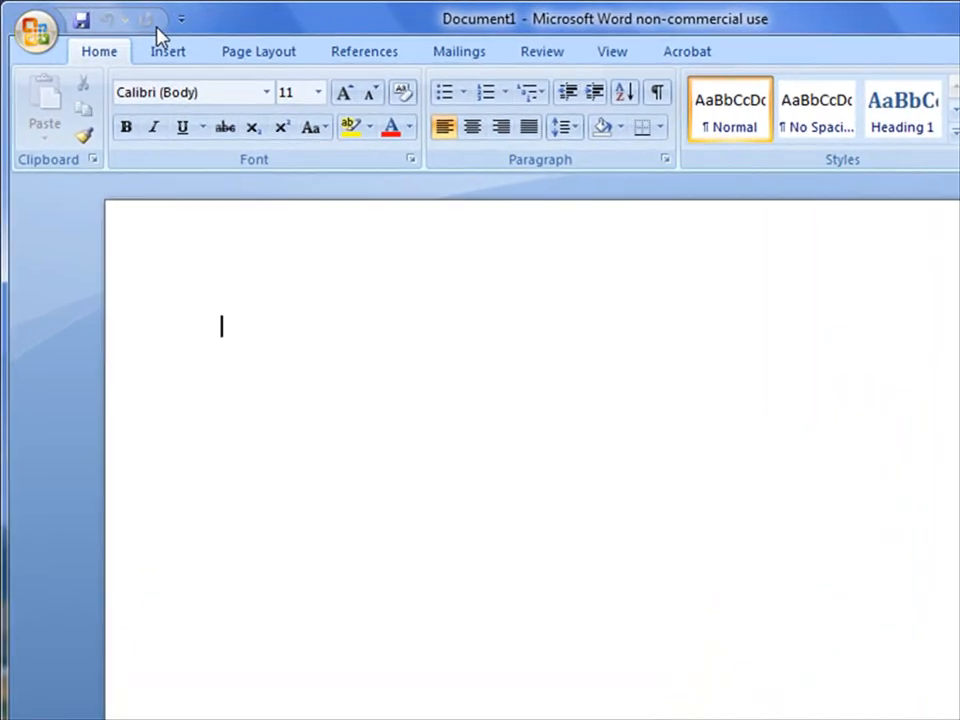
pyautogui.click(181, 18)
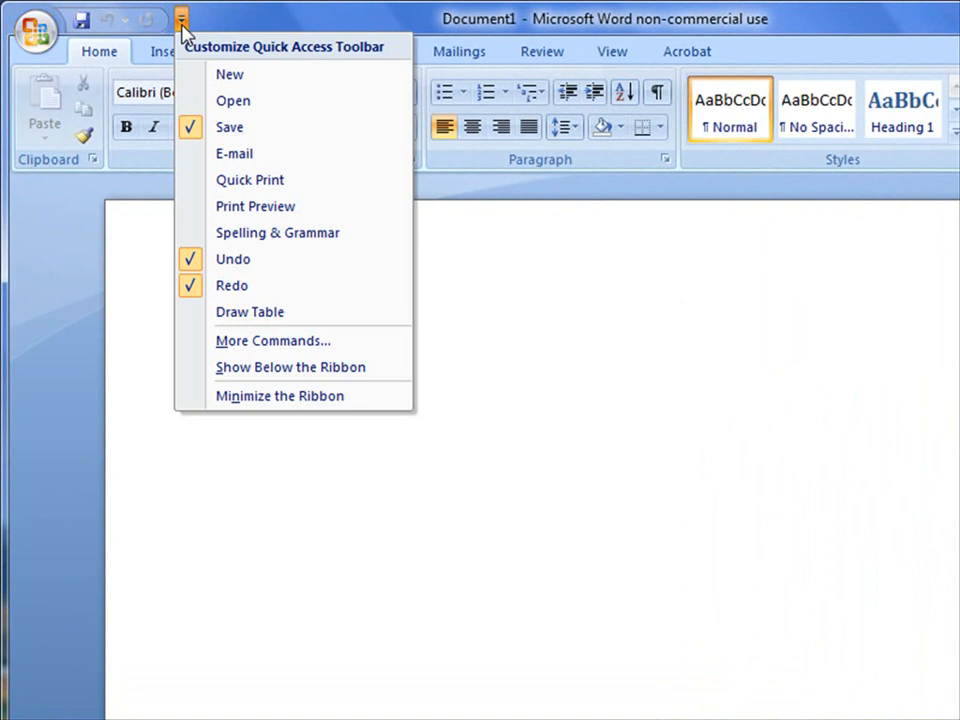
pyautogui.moveTo(228, 25)
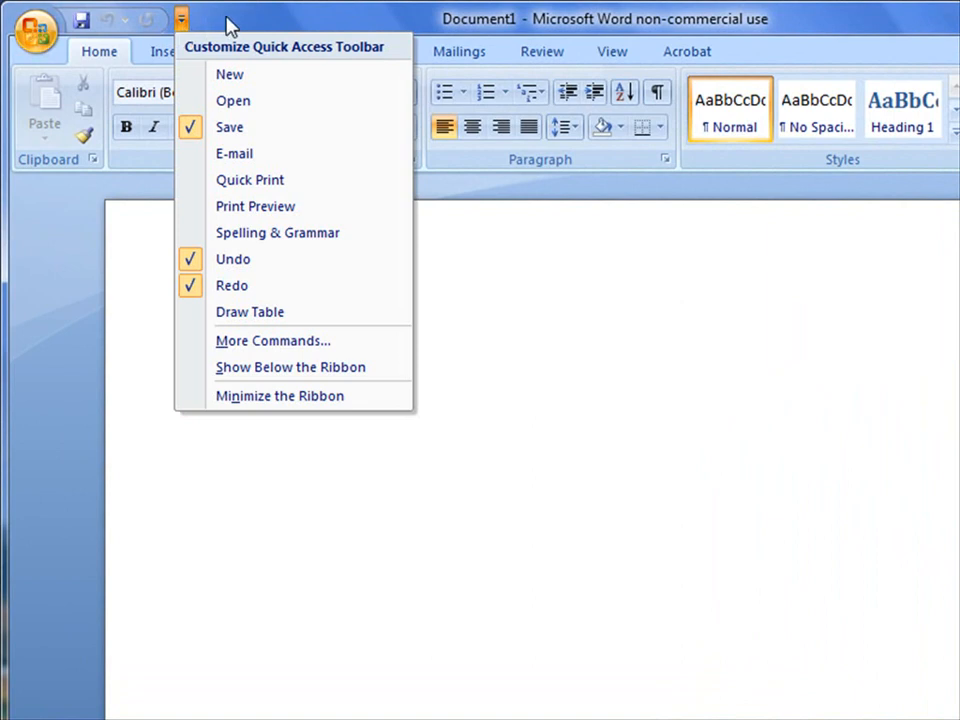
pyautogui.moveTo(168, 32)
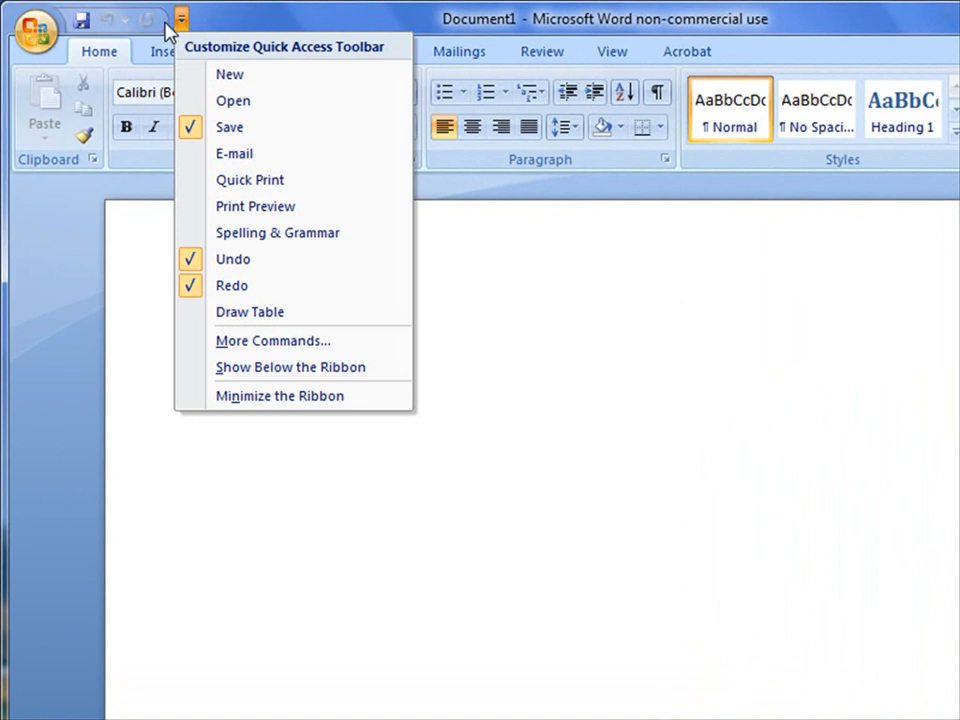
pyautogui.moveTo(200, 28)
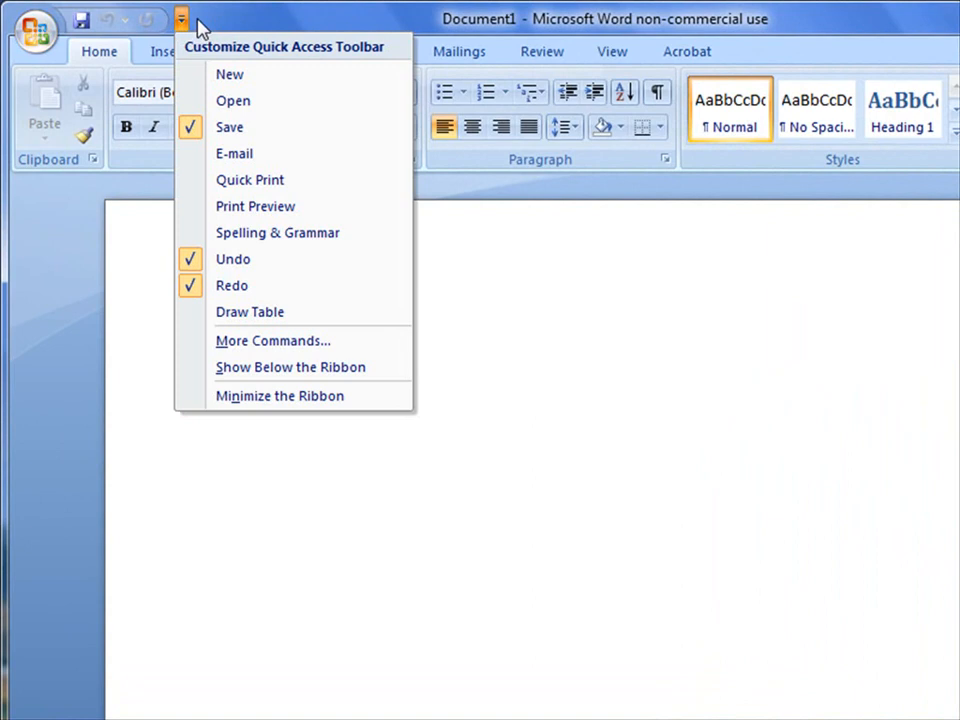
pyautogui.click(181, 19)
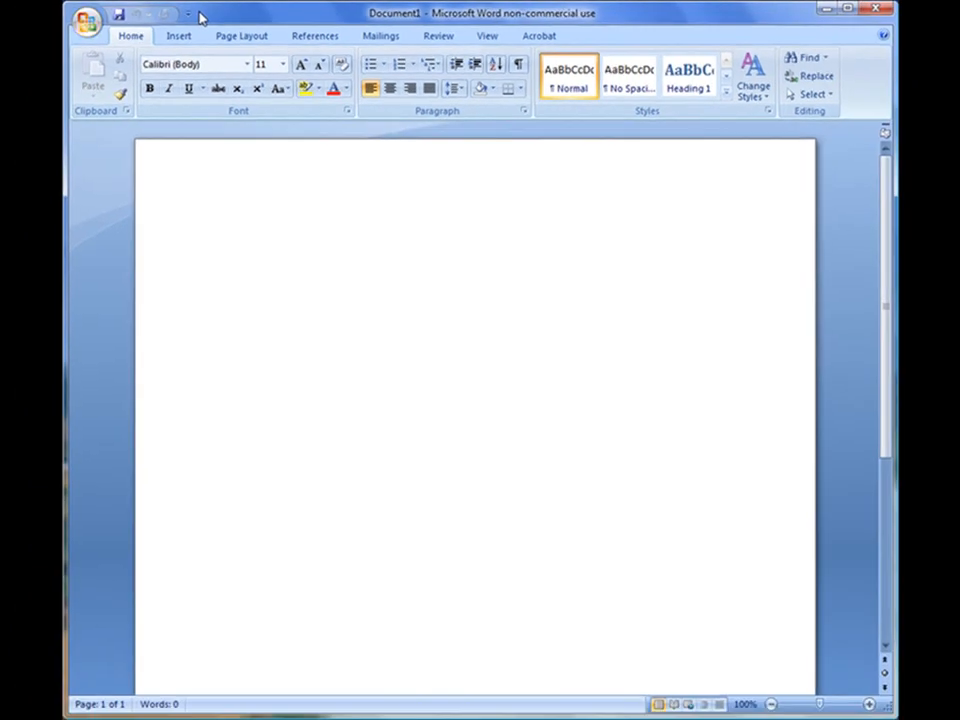
pyautogui.click(87, 20)
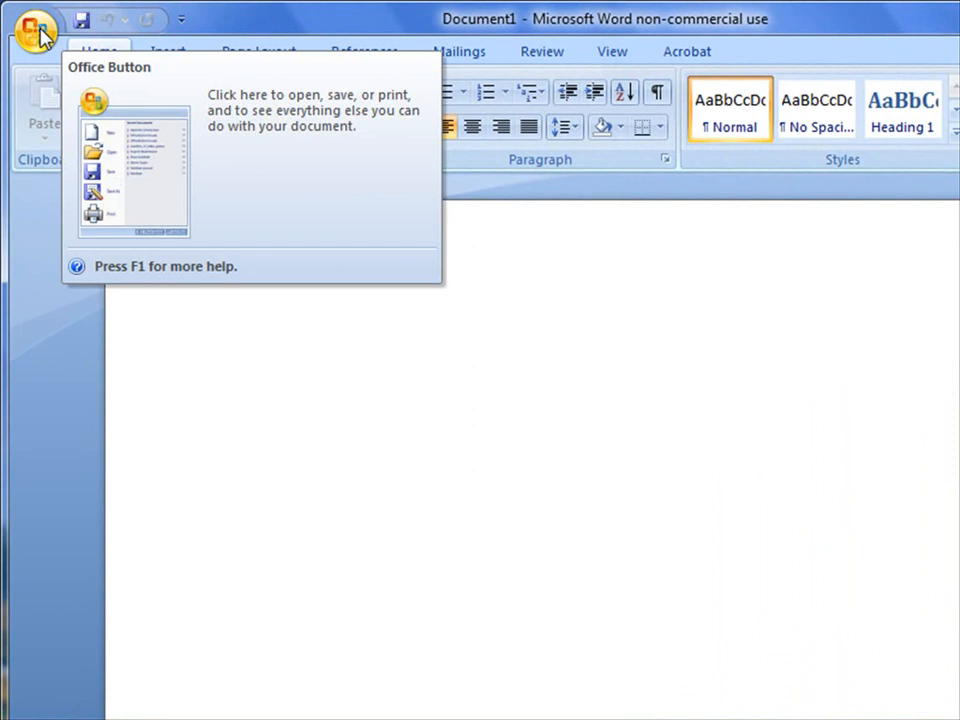
pyautogui.click(38, 30)
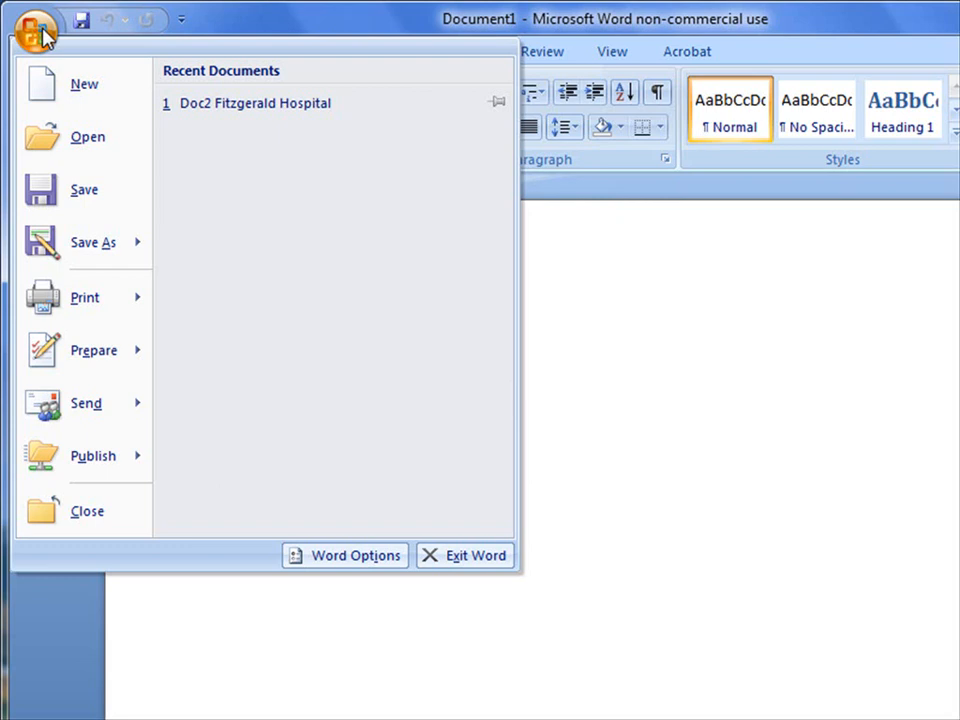
pyautogui.moveTo(70, 84)
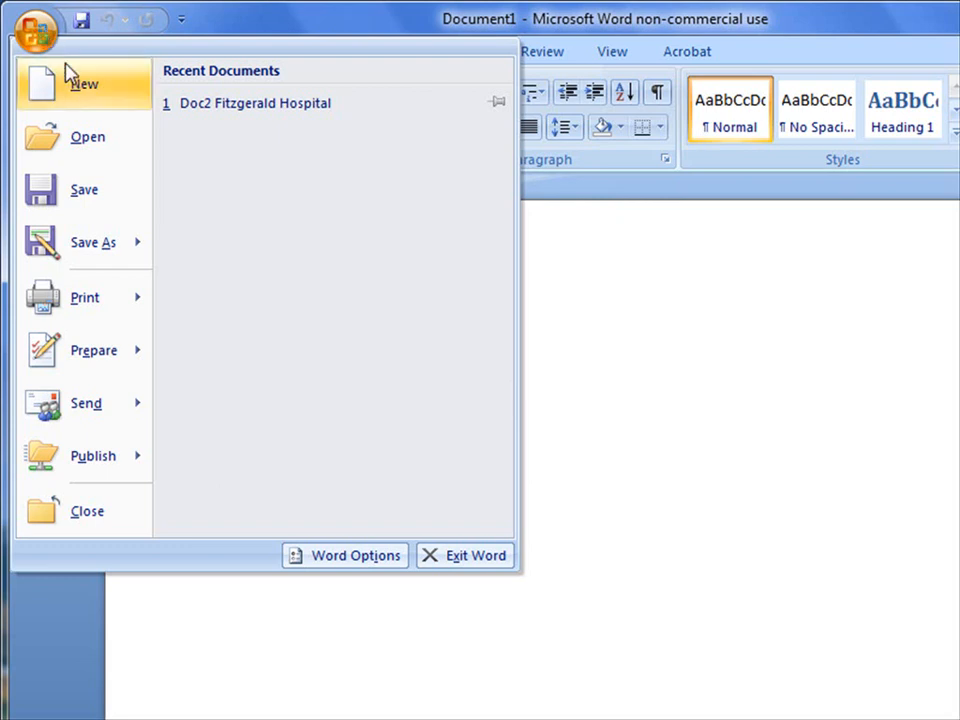
pyautogui.moveTo(70, 85)
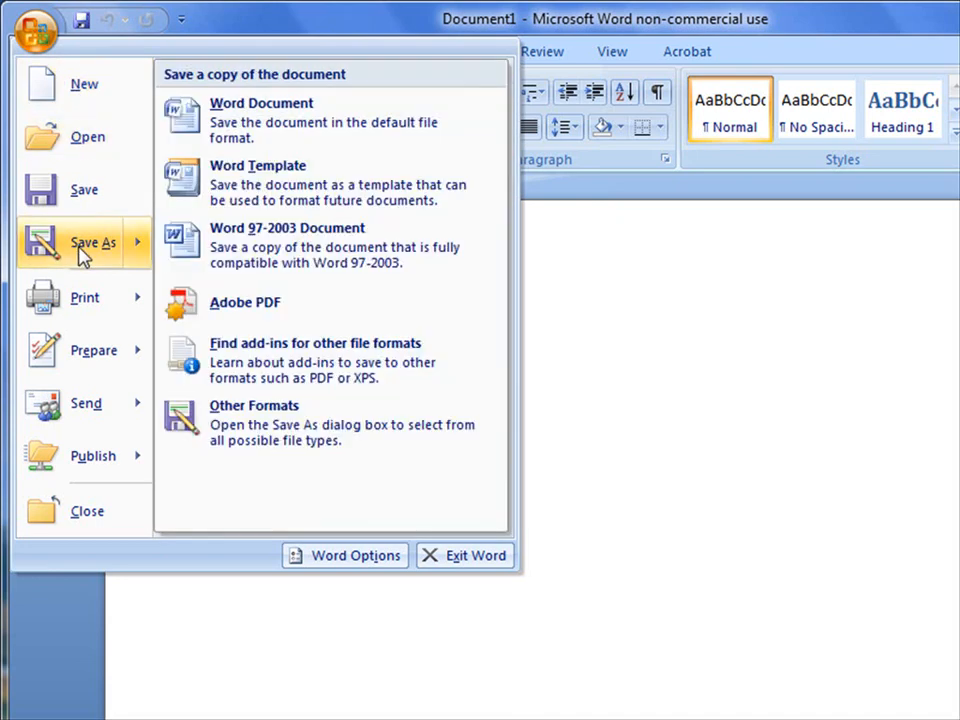
pyautogui.moveTo(113, 253)
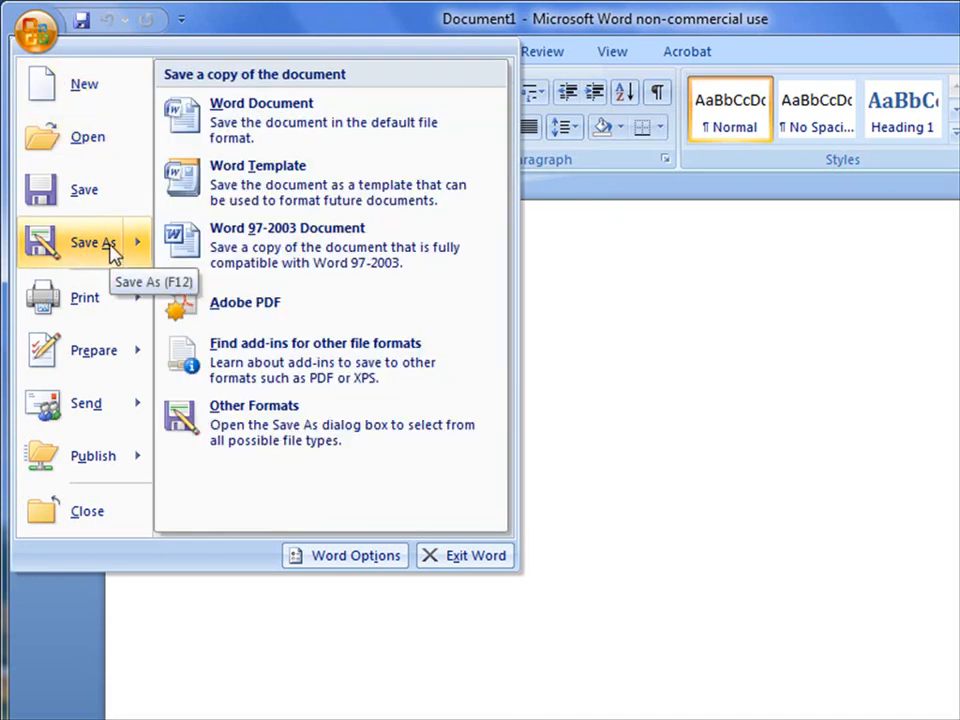
pyautogui.moveTo(118, 255)
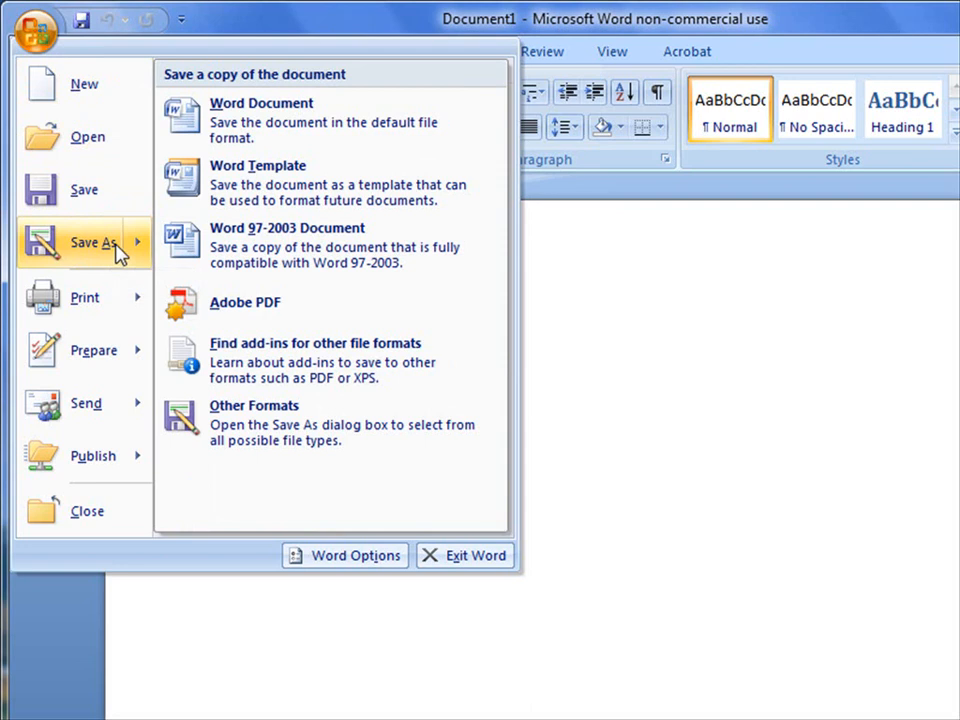
pyautogui.moveTo(275, 120)
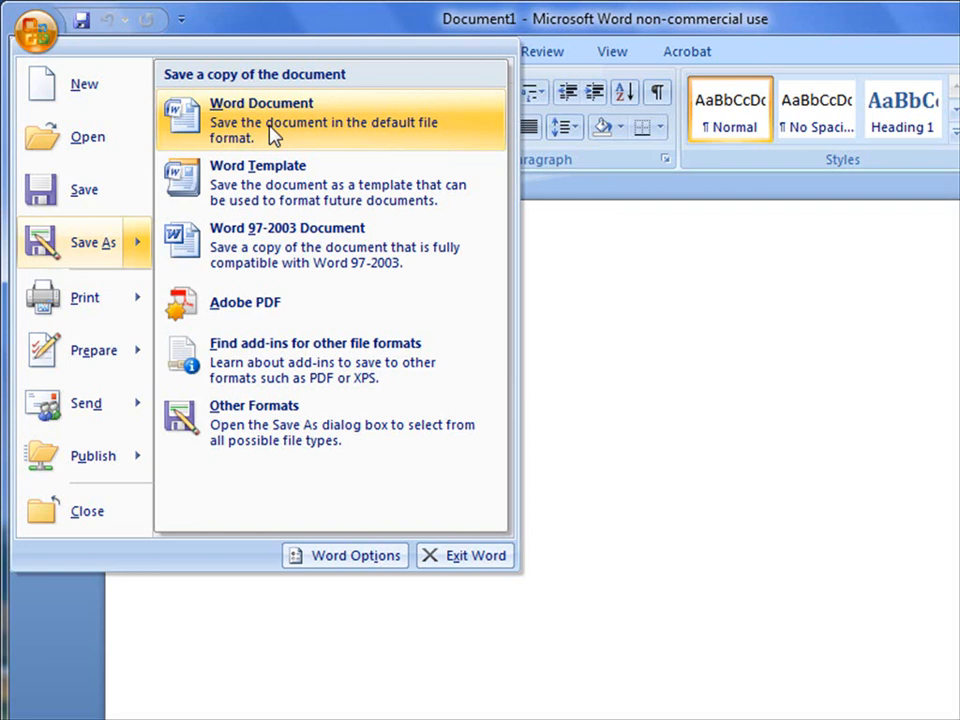
pyautogui.moveTo(260, 247)
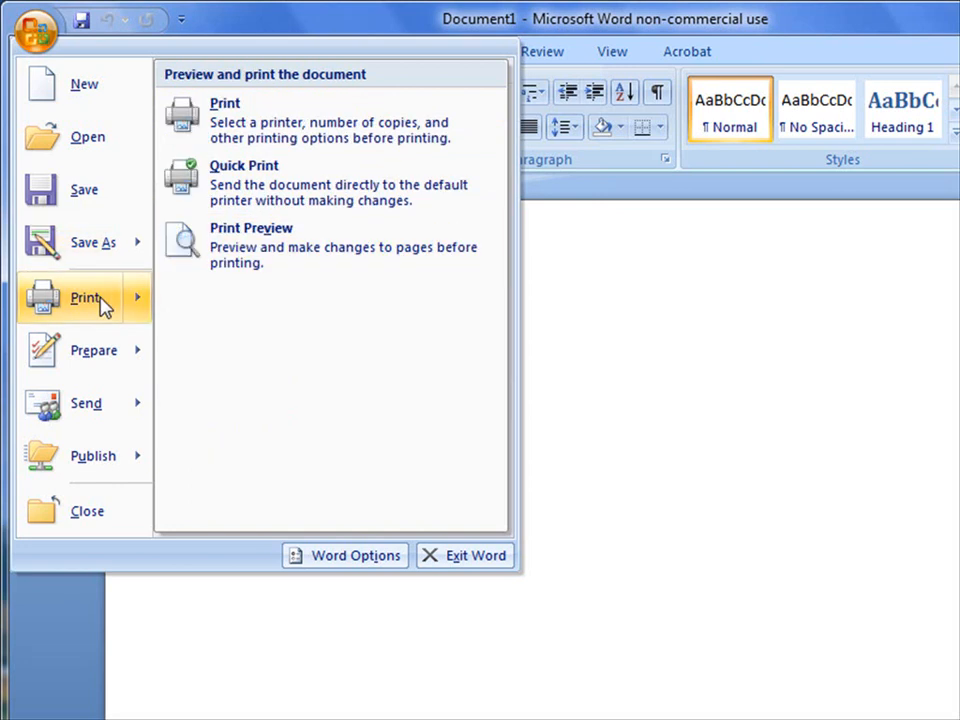
pyautogui.moveTo(90, 300)
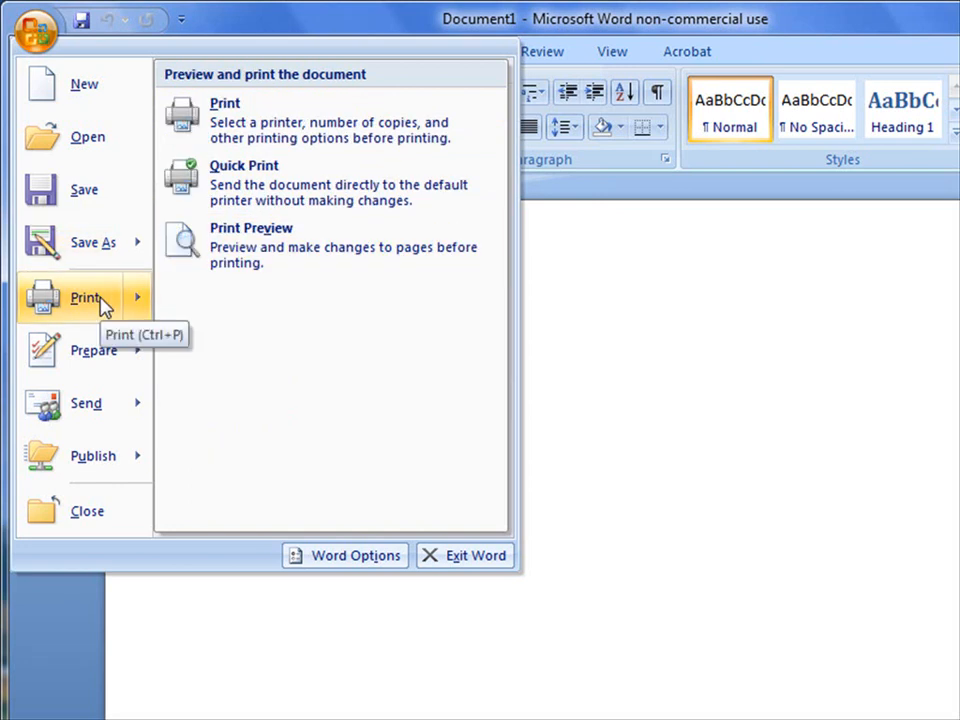
pyautogui.moveTo(237, 260)
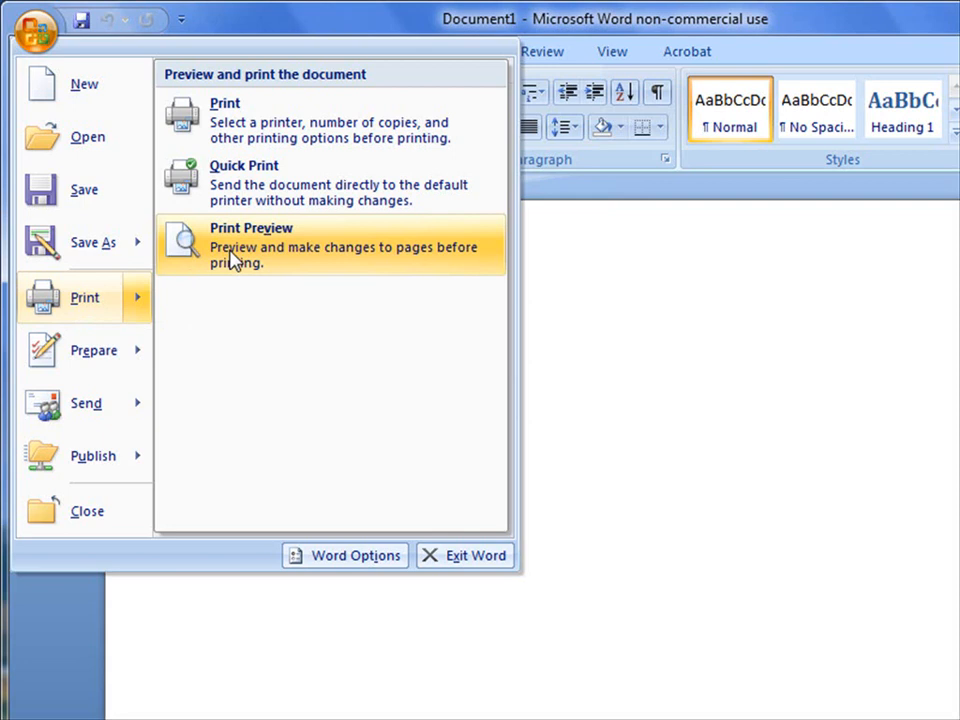
pyautogui.click(93, 350)
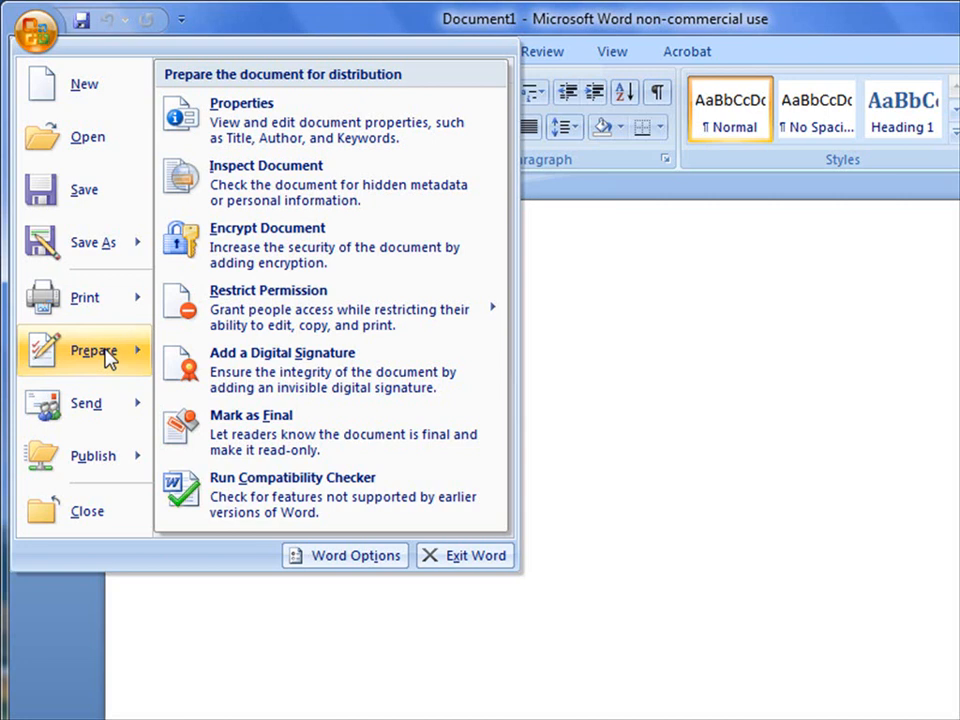
pyautogui.moveTo(87, 403)
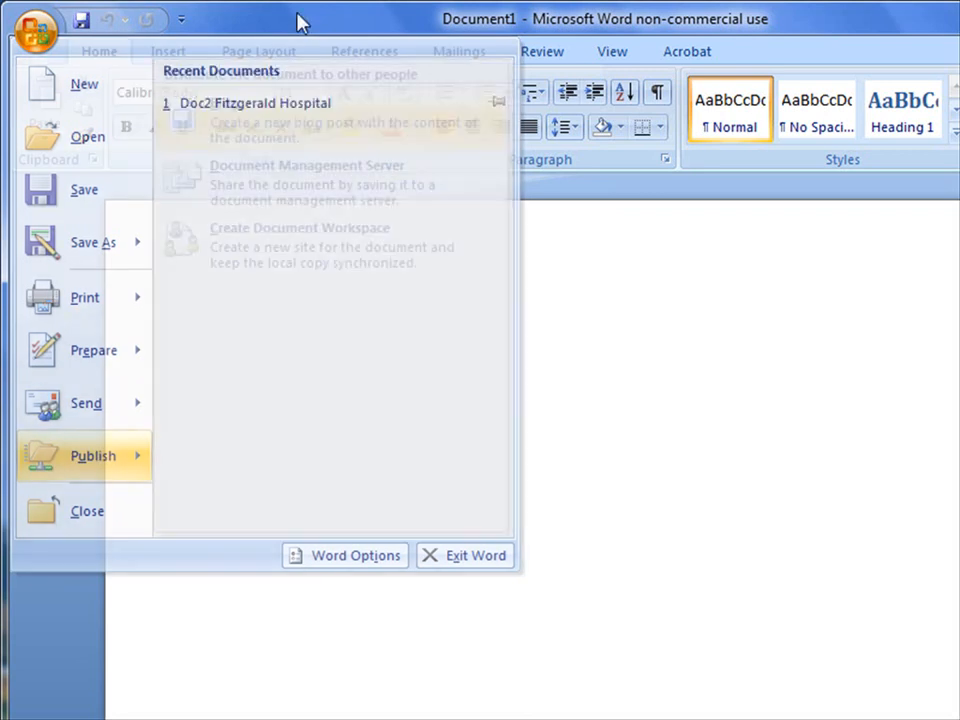
# - Dismiss the Office menu and return to the Home tab of blank Document1
pyautogui.click(37, 33)
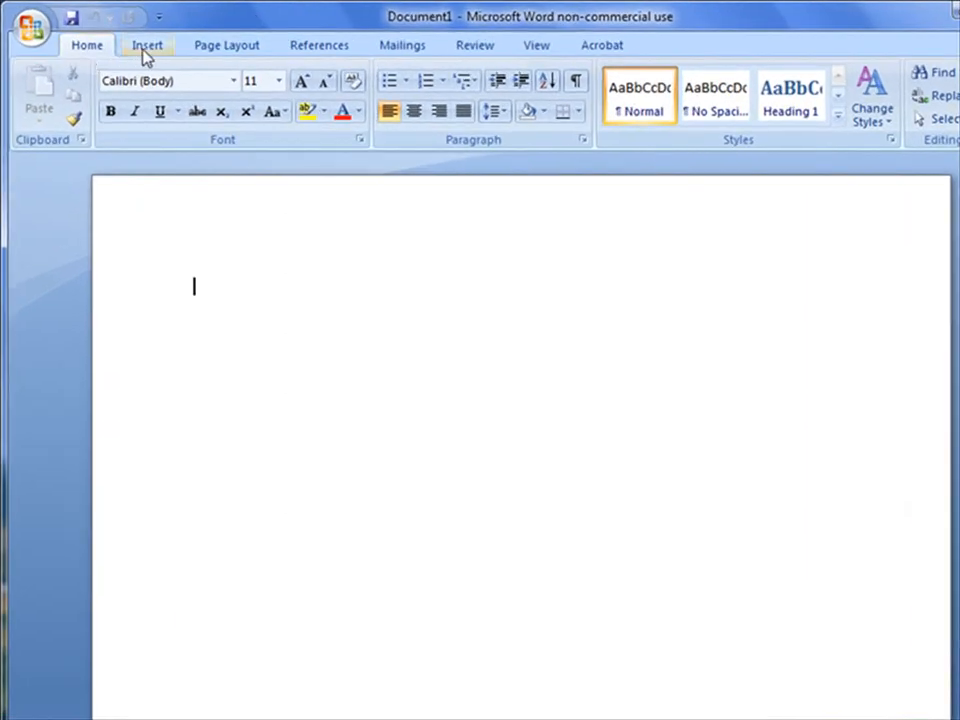
pyautogui.moveTo(226, 45)
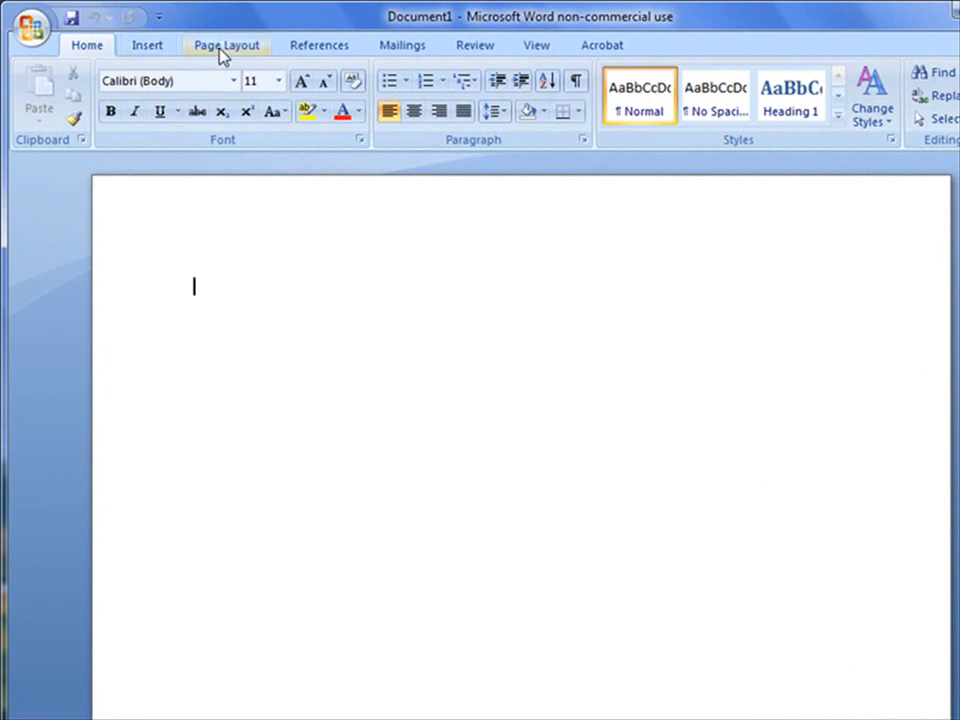
pyautogui.moveTo(319, 45)
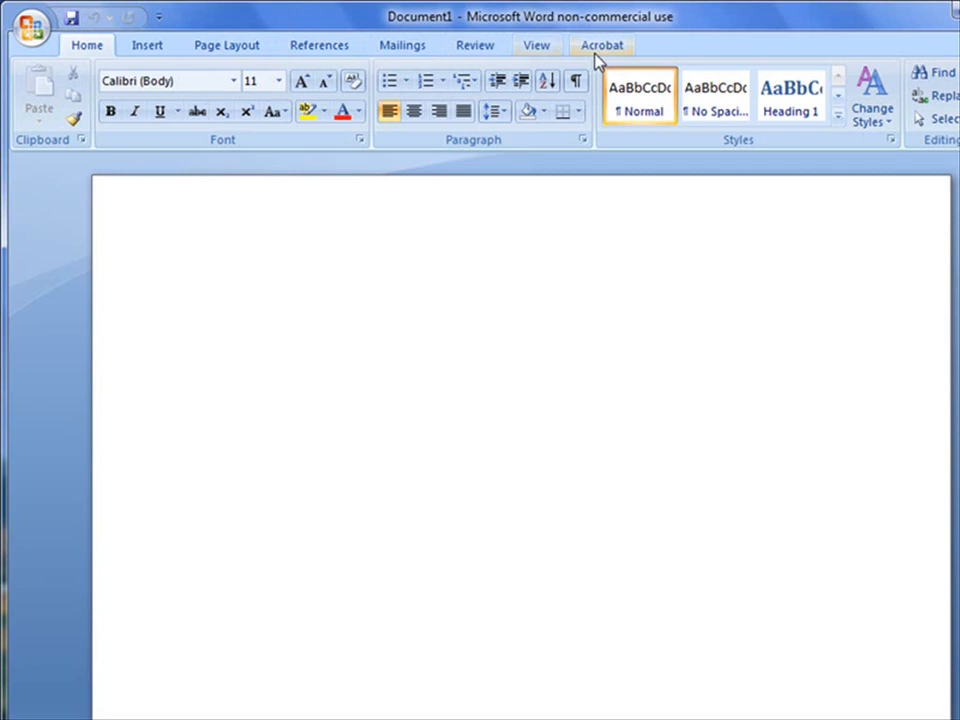
pyautogui.click(86, 45)
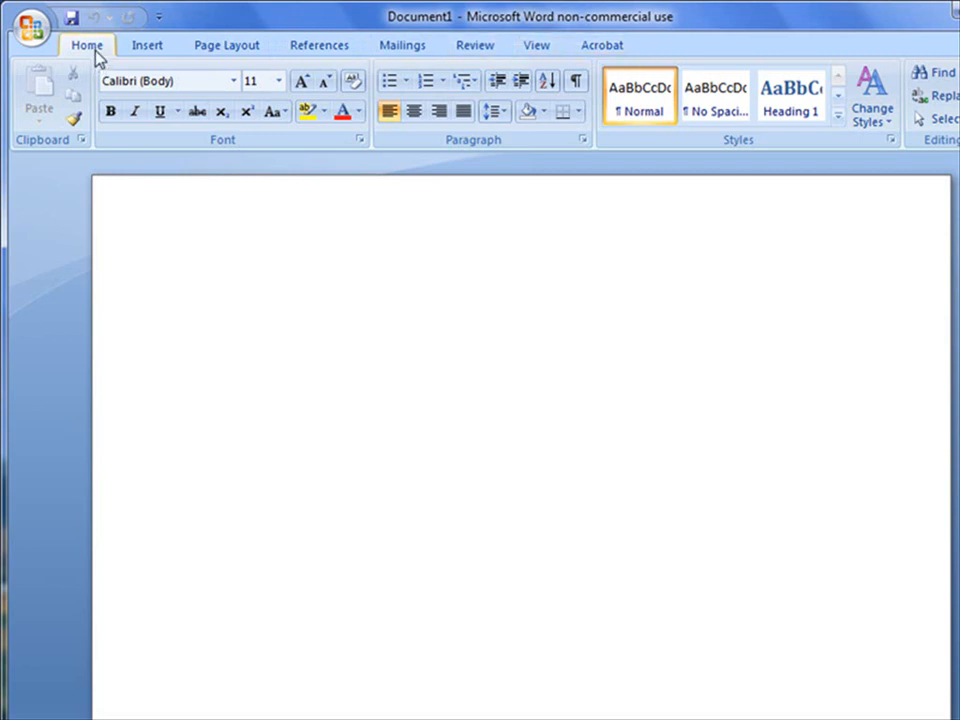
pyautogui.click(193, 288)
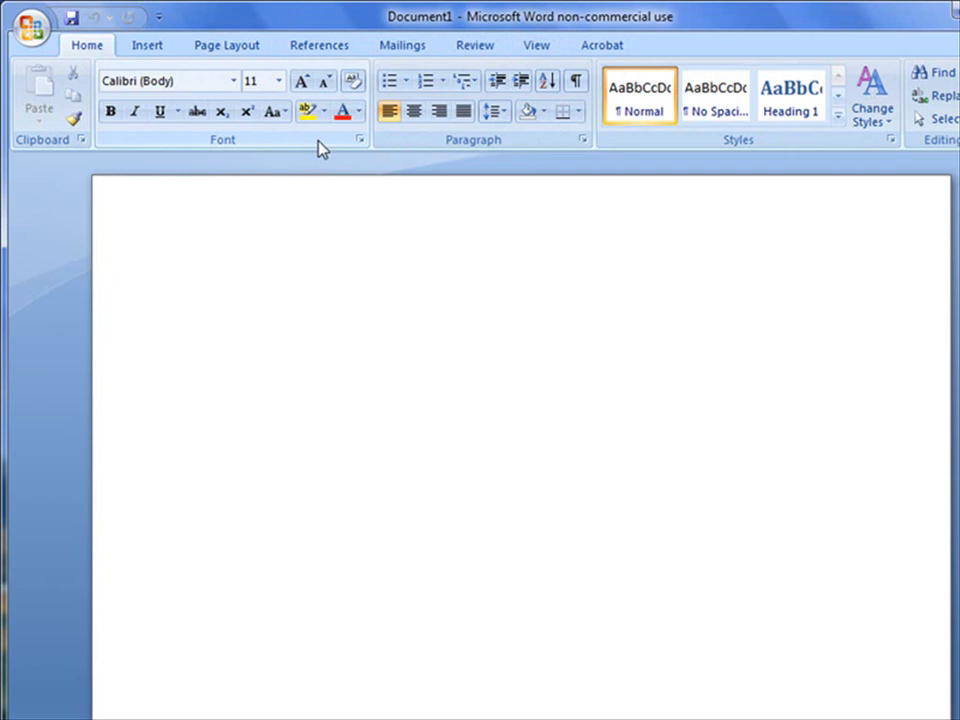
# - Type 'Mike' and format it bold, italic, ActionIs font at 48 points
pyautogui.write('Mik')
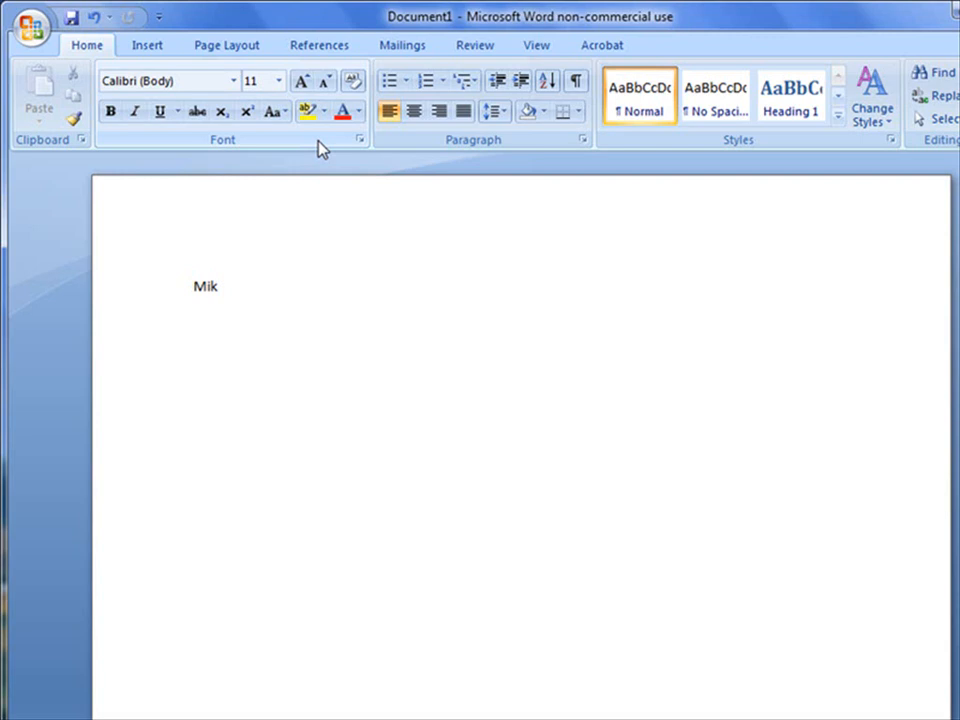
pyautogui.write('e Soliday')
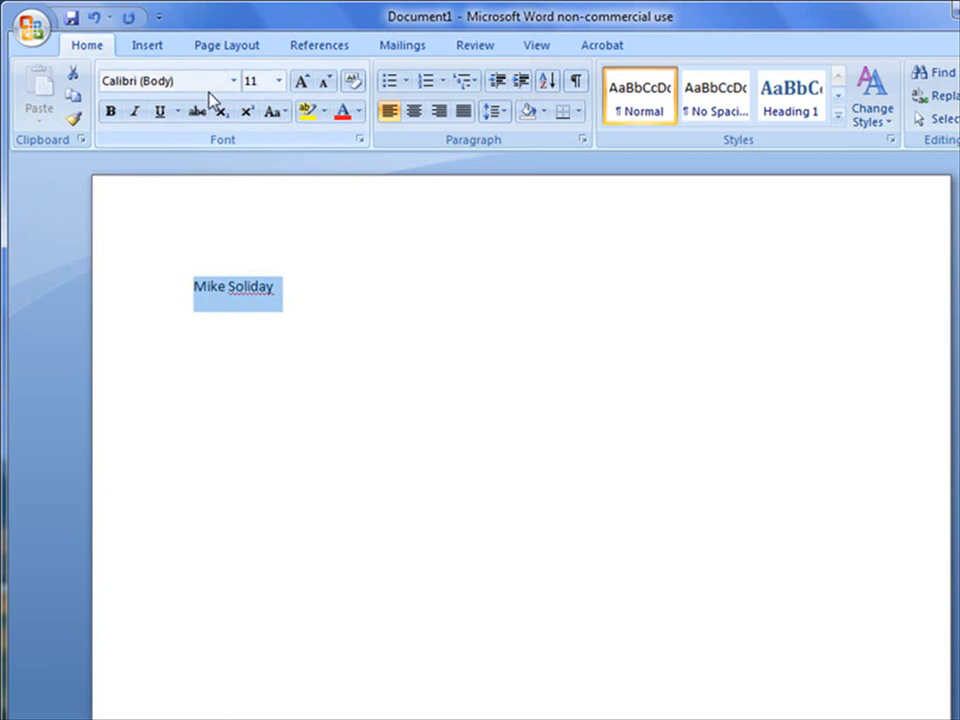
pyautogui.click(110, 111)
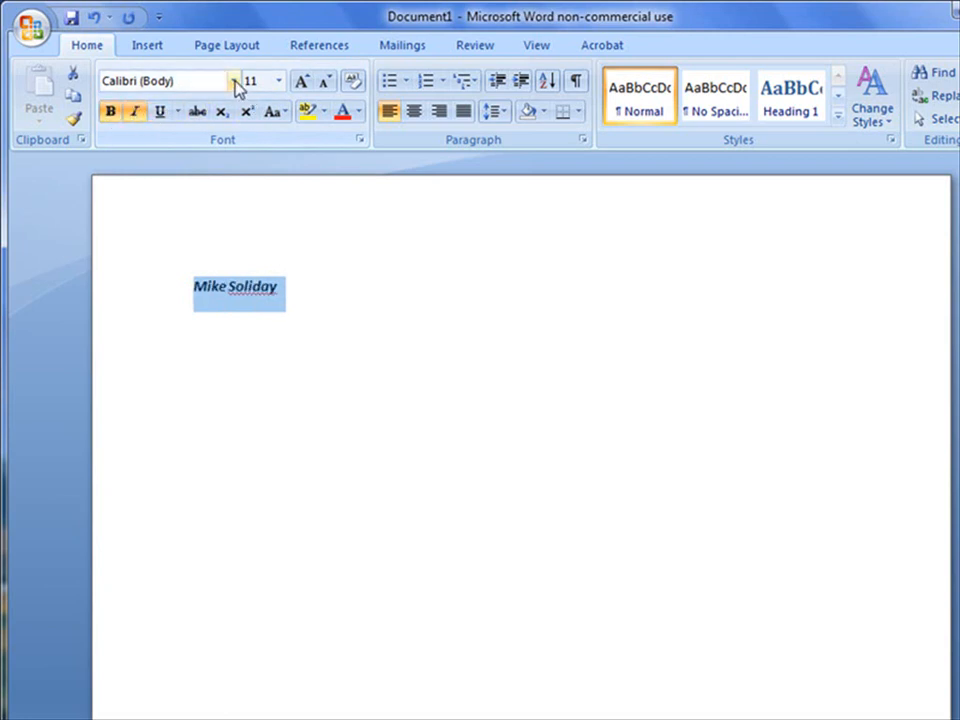
pyautogui.click(237, 81)
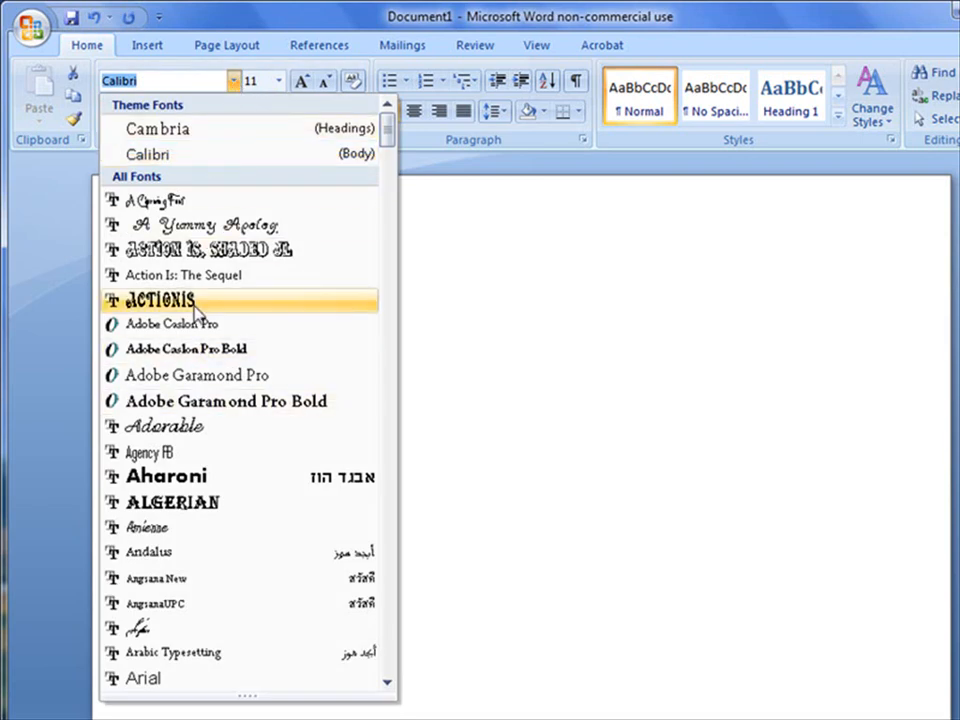
pyautogui.click(156, 301)
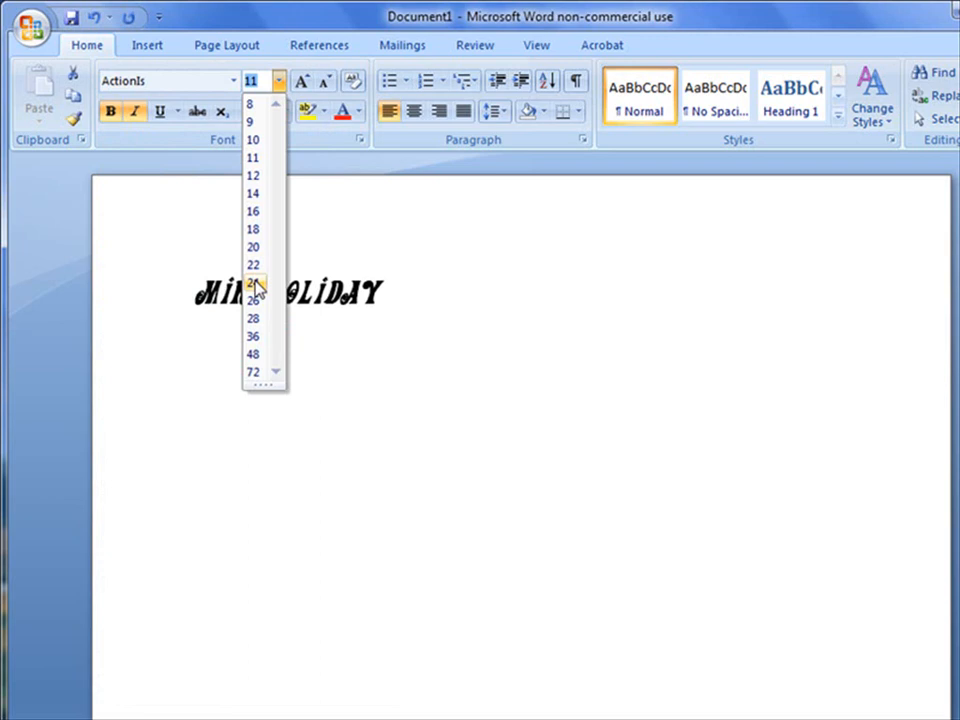
pyautogui.click(252, 354)
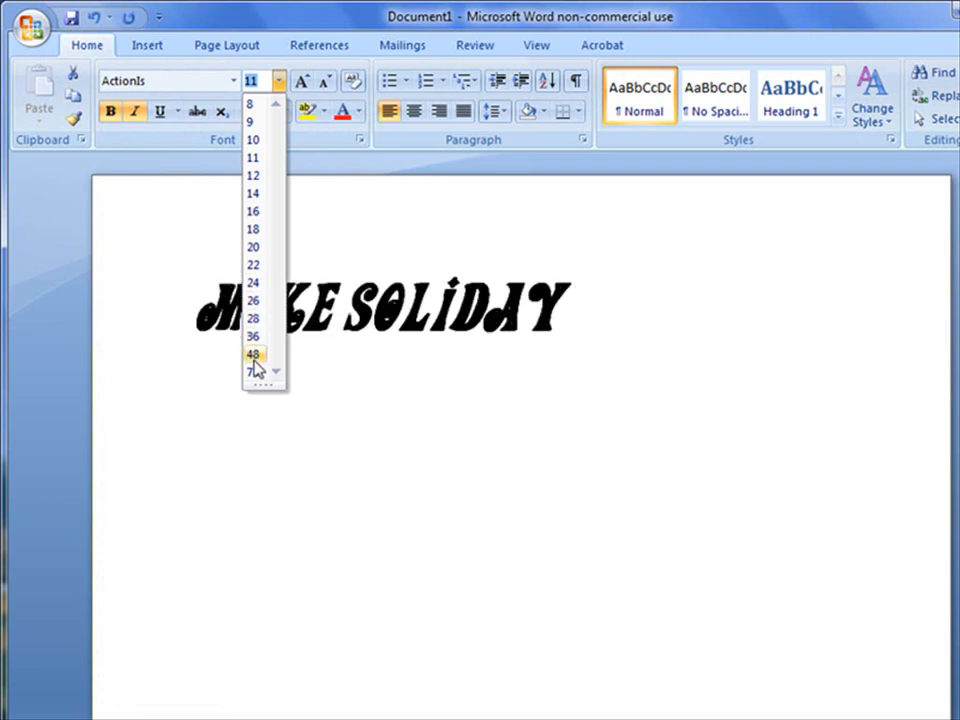
pyautogui.click(252, 354)
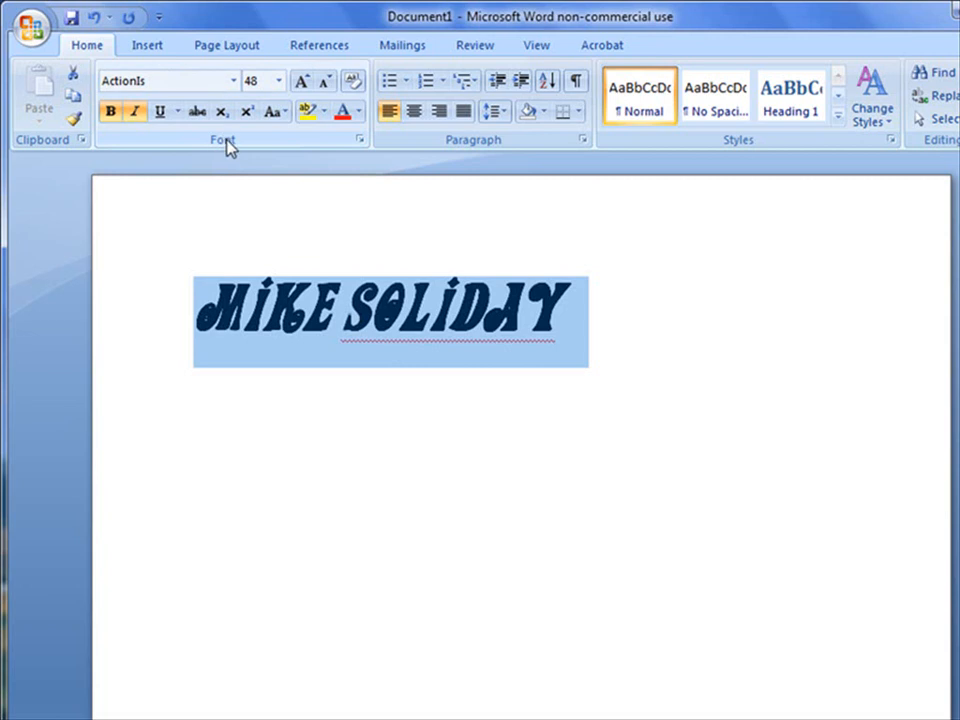
pyautogui.moveTo(270, 342)
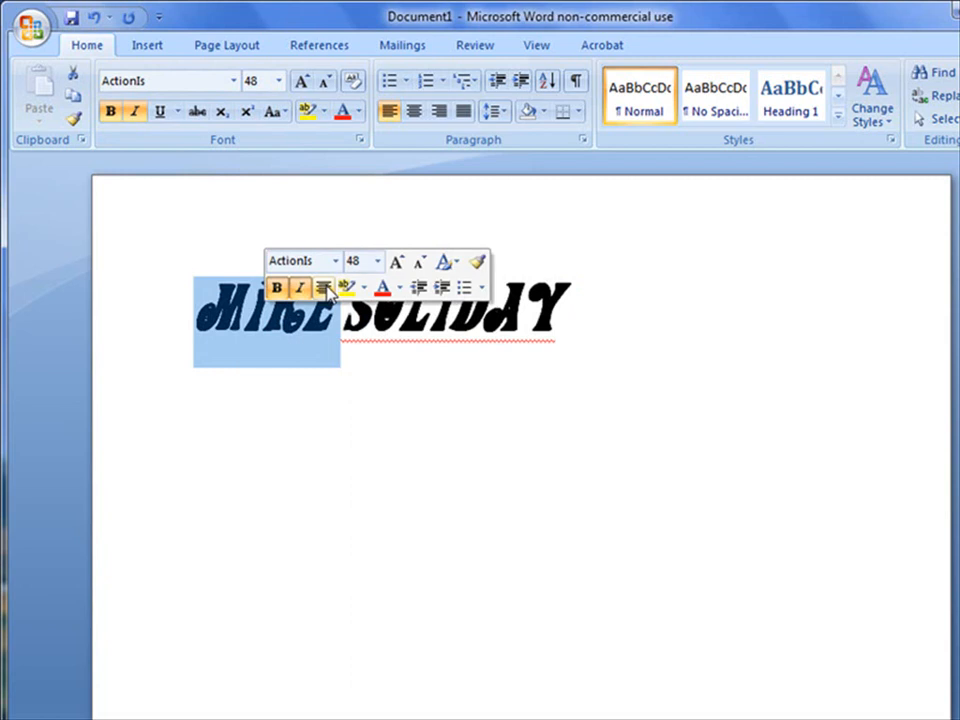
pyautogui.moveTo(397, 262)
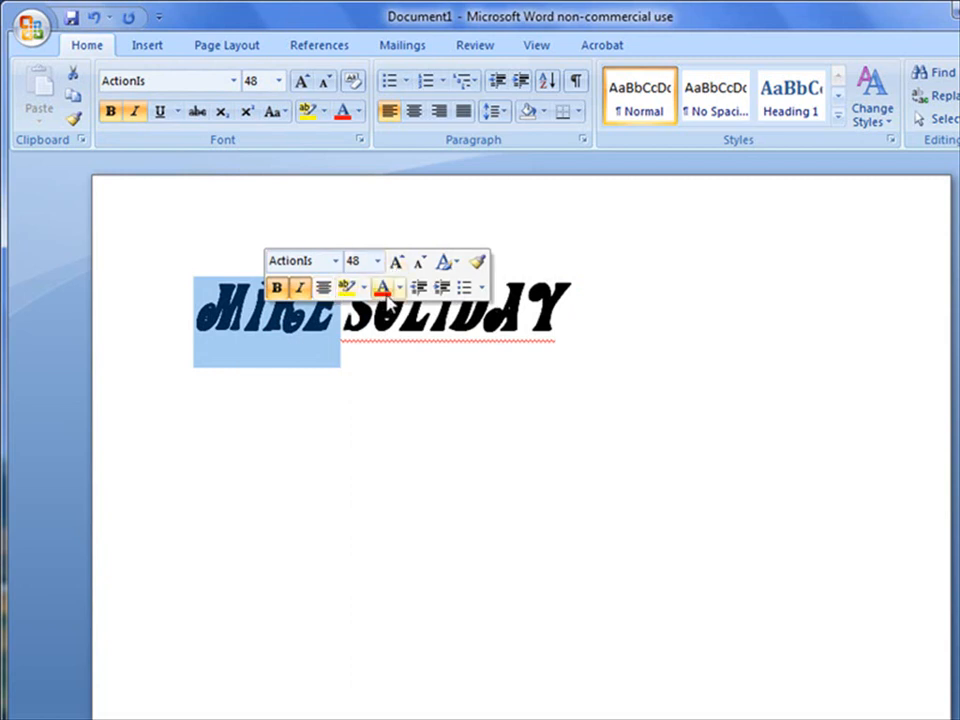
# - Recolour MIKE olive green via the mini toolbar's Font Color dropdown
pyautogui.click(397, 287)
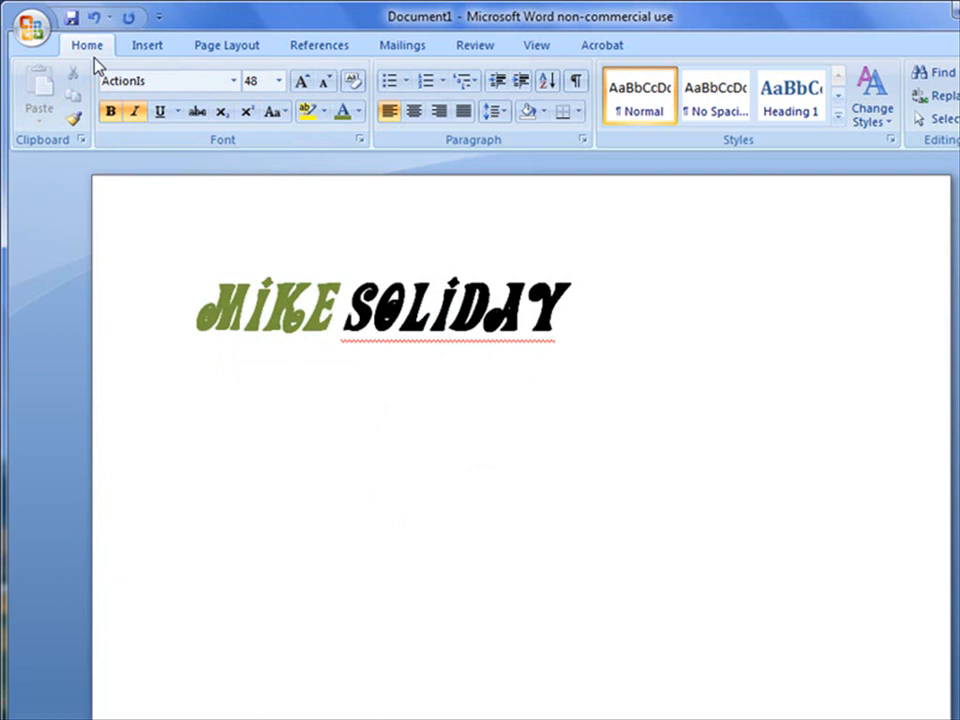
pyautogui.click(337, 308)
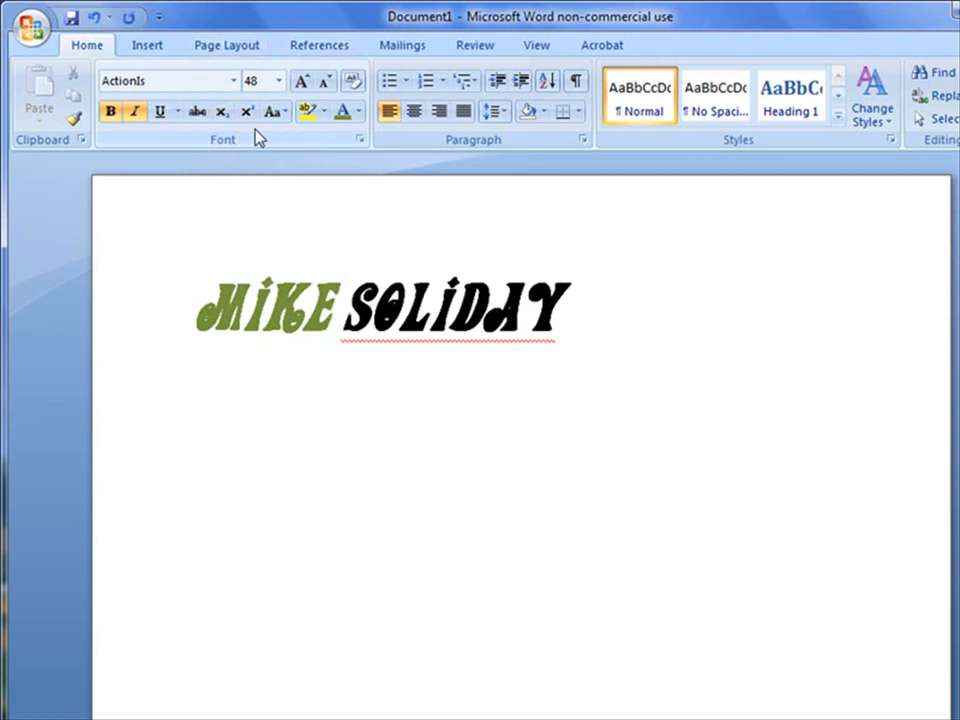
pyautogui.click(333, 315)
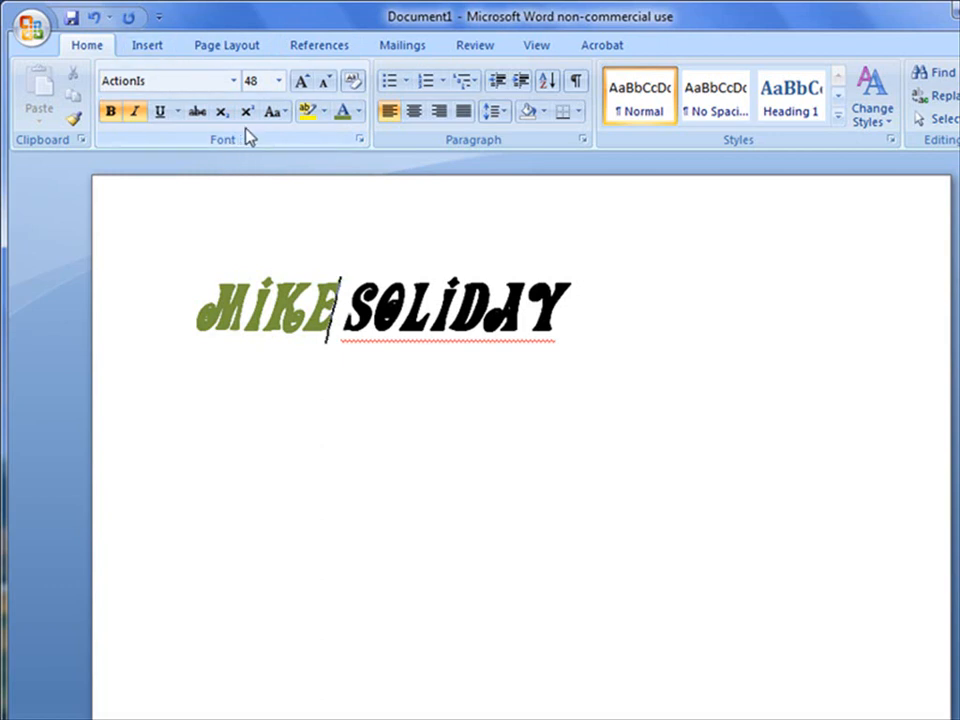
pyautogui.moveTo(477, 152)
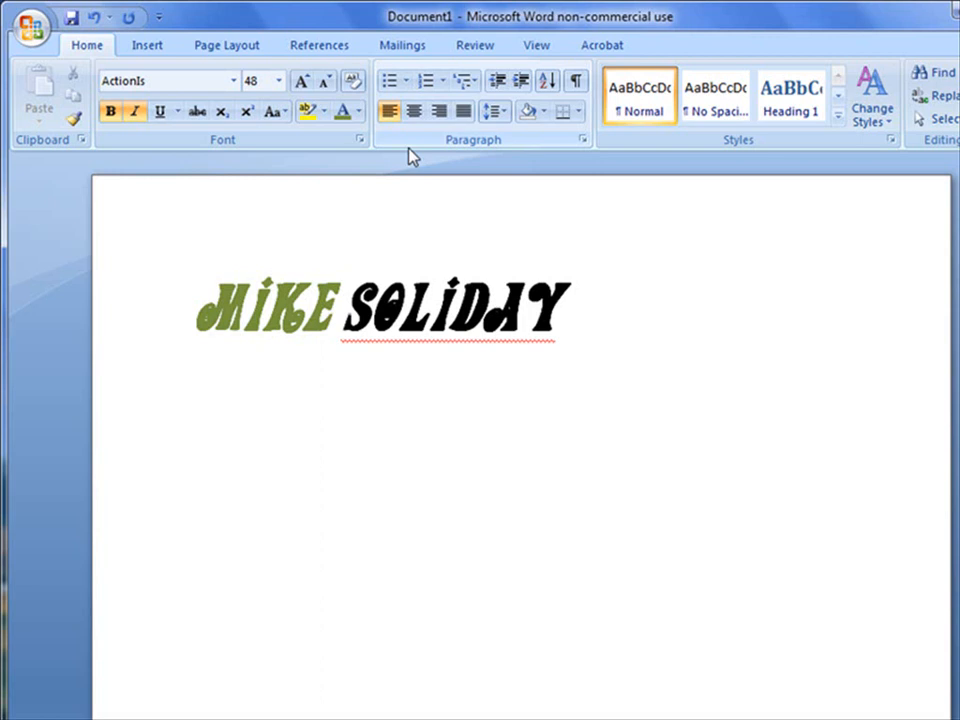
pyautogui.moveTo(360, 140)
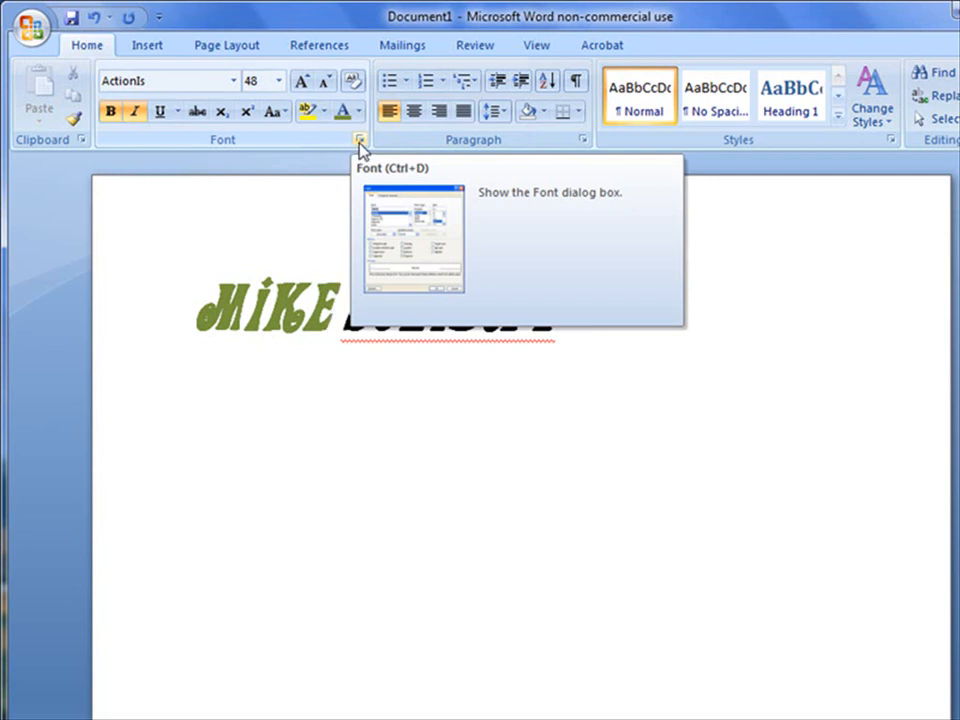
# - Enable the Shadow effect for MIKE in the Font dialog
pyautogui.click(359, 140)
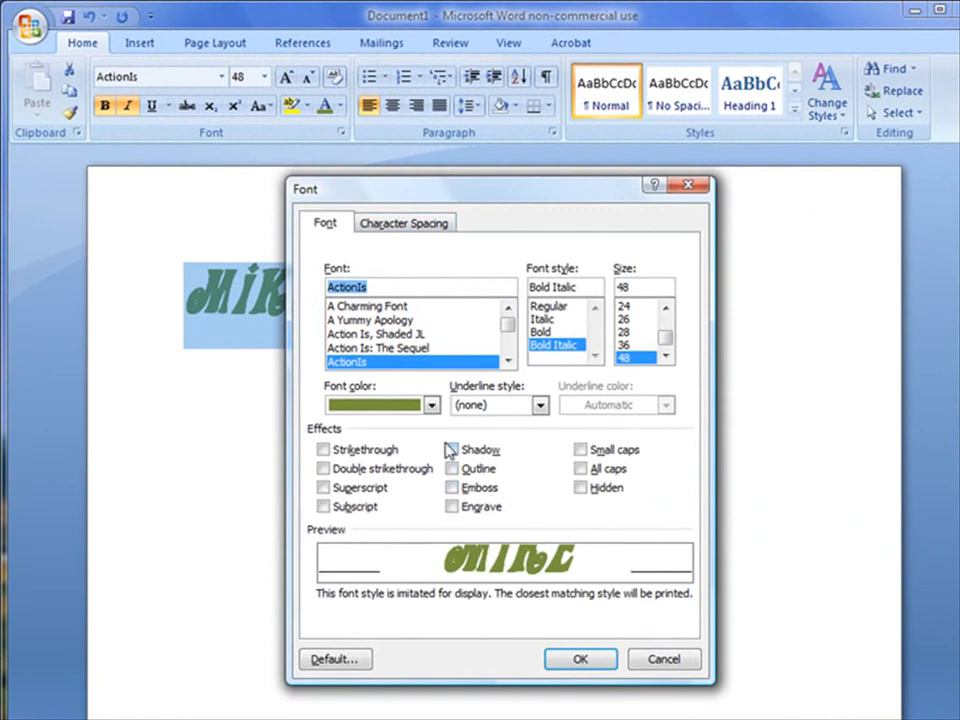
pyautogui.click(452, 449)
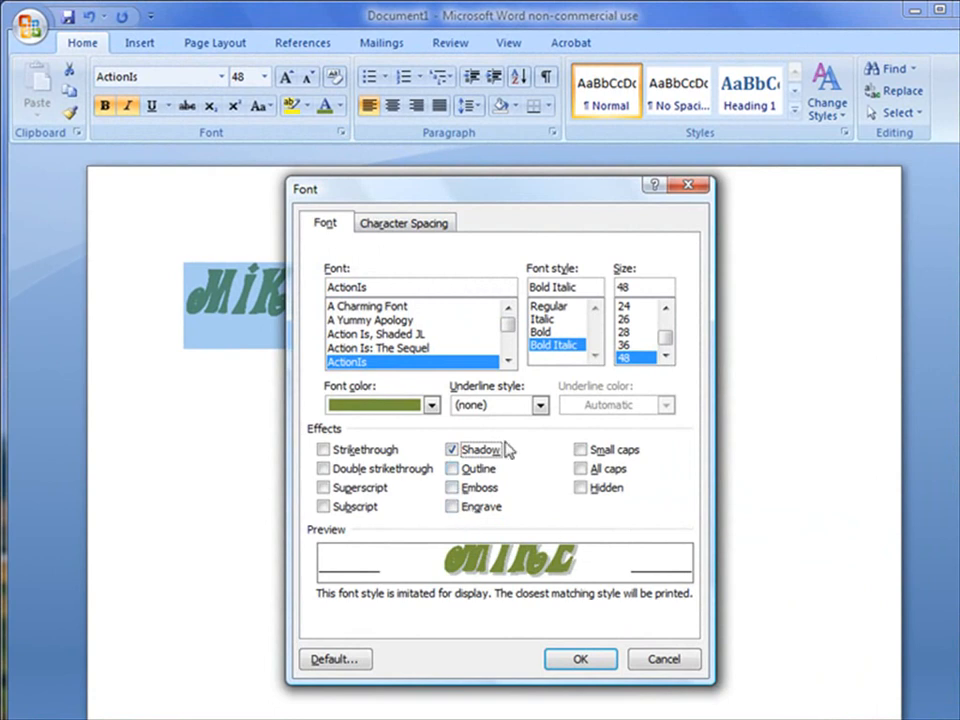
pyautogui.click(580, 659)
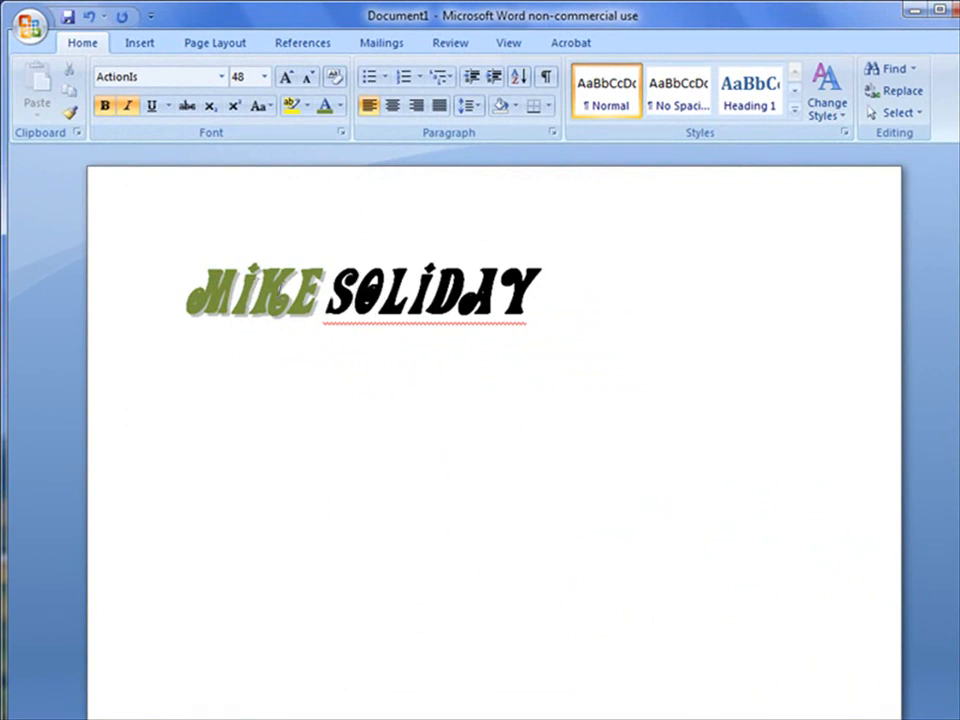
pyautogui.moveTo(344, 132)
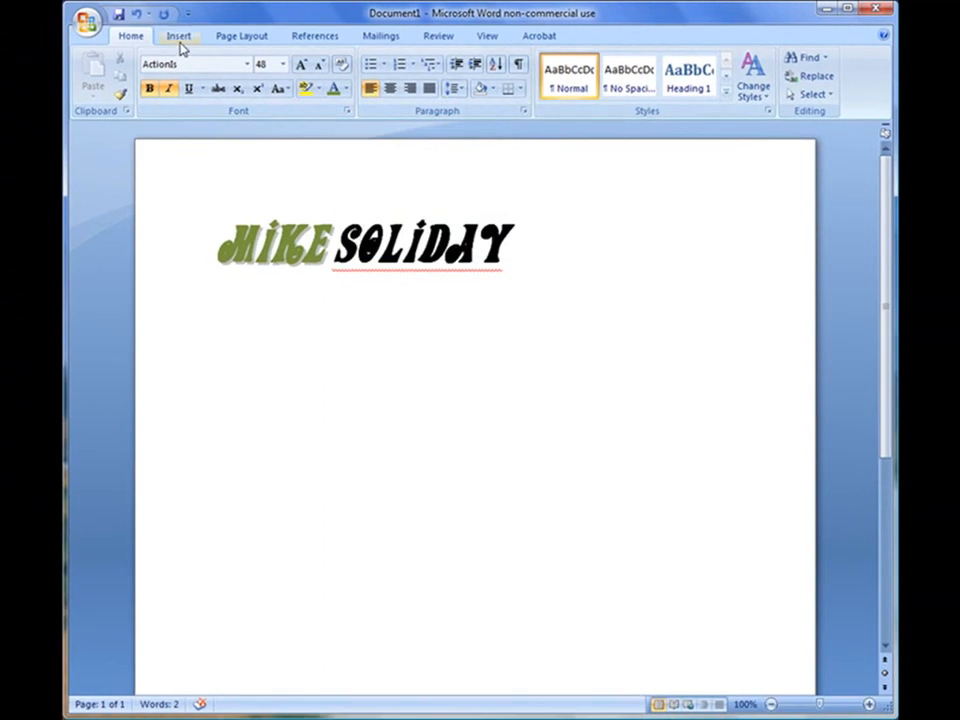
# - Draw a Smiley Face shape below the name and bend its mouth into a frown
pyautogui.click(178, 35)
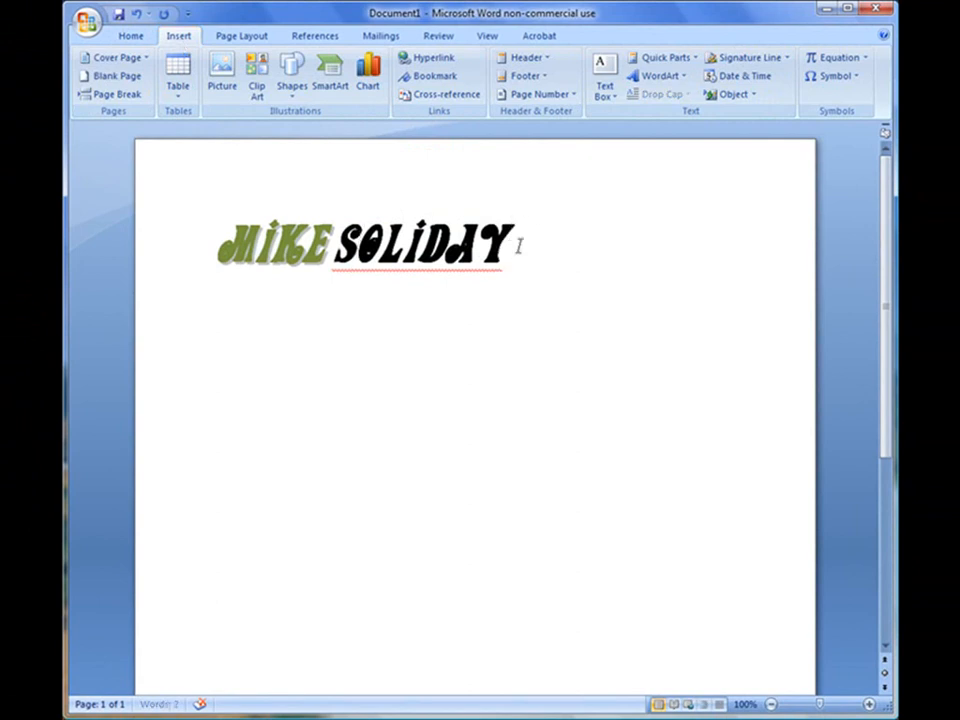
pyautogui.click(291, 72)
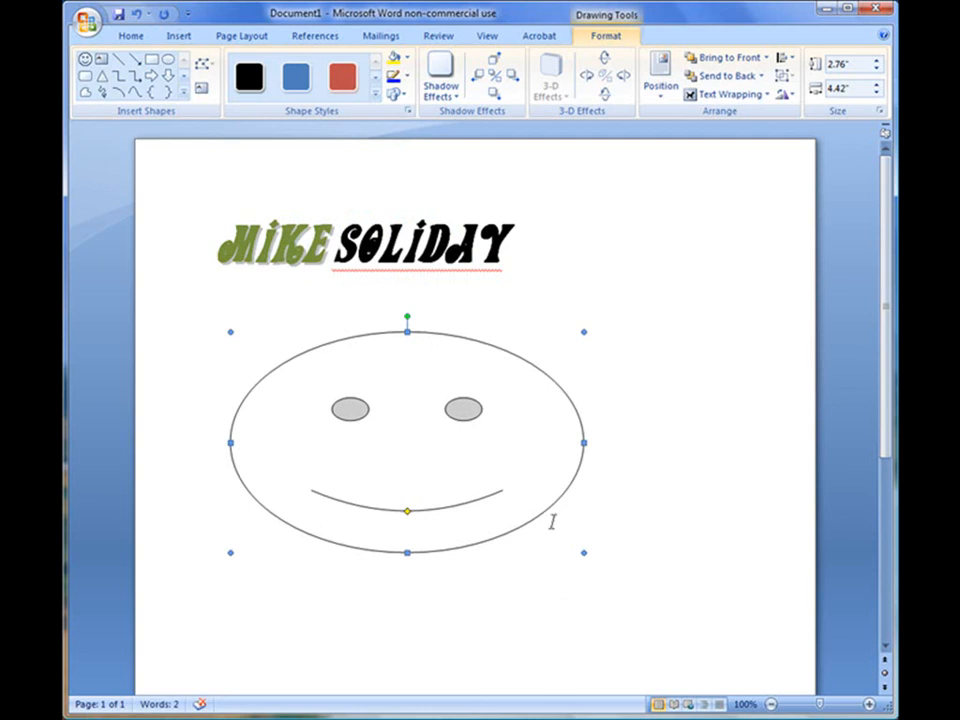
pyautogui.moveTo(408, 515)
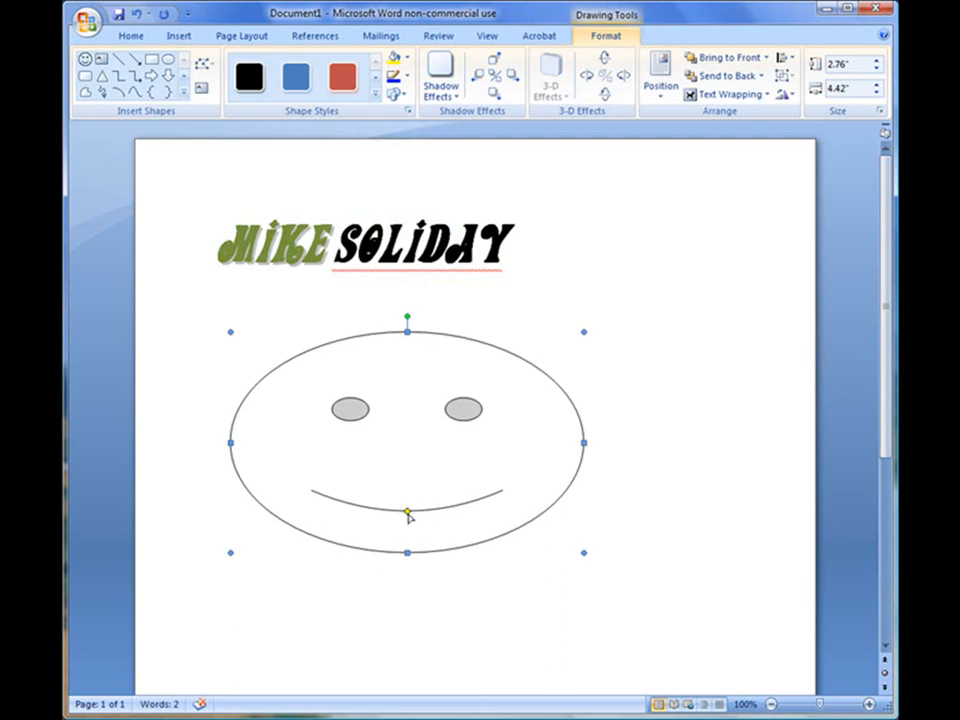
pyautogui.moveTo(407, 513); pyautogui.dragTo(407, 490)
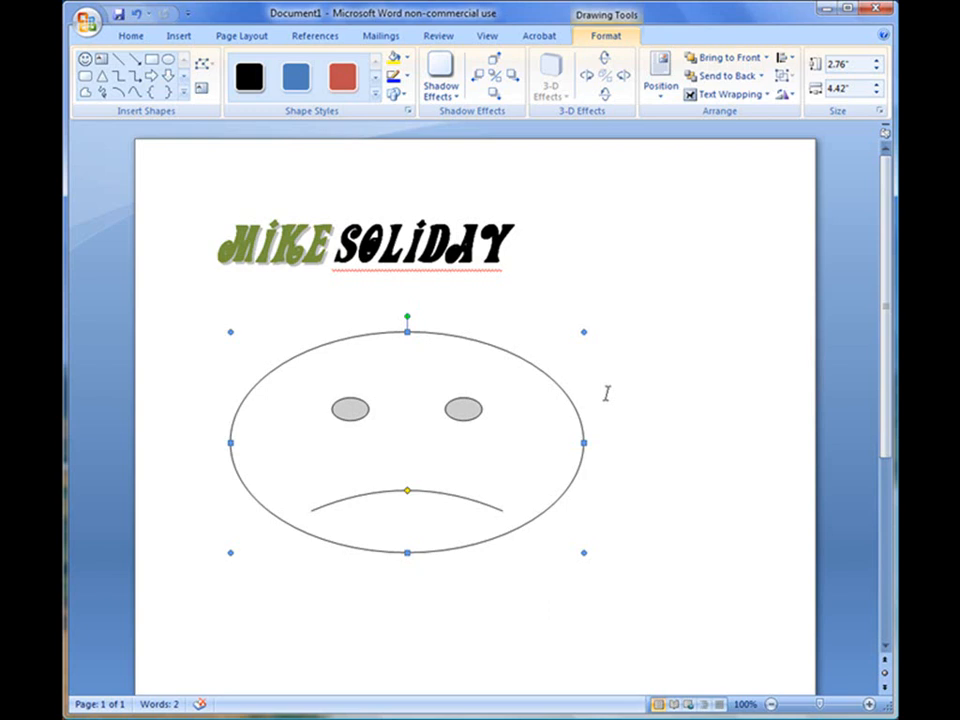
pyautogui.moveTo(620, 185)
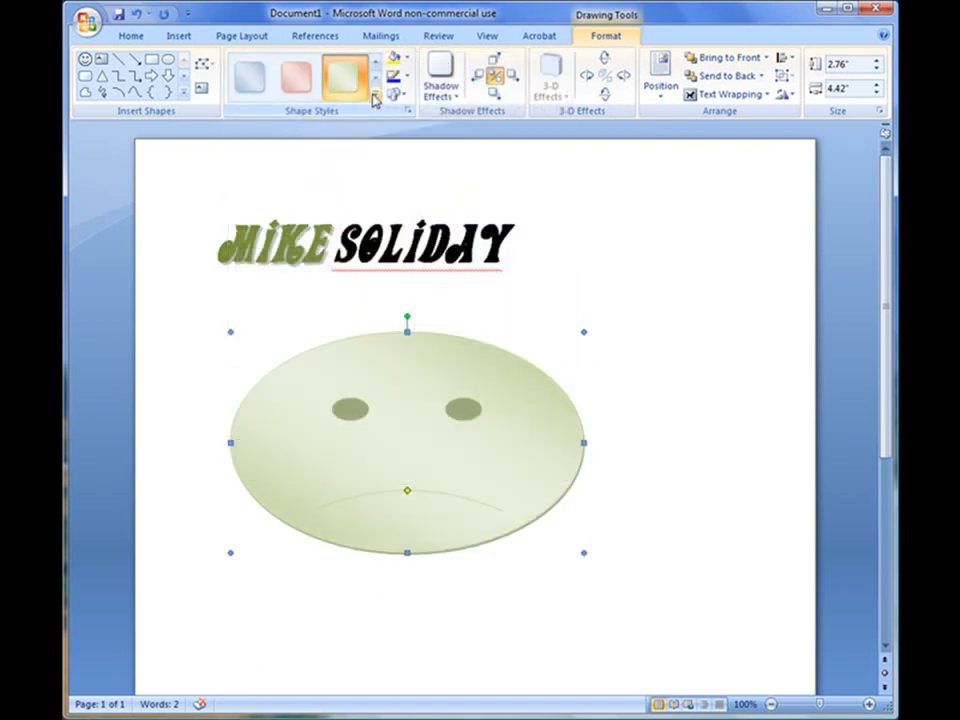
pyautogui.moveTo(395, 100)
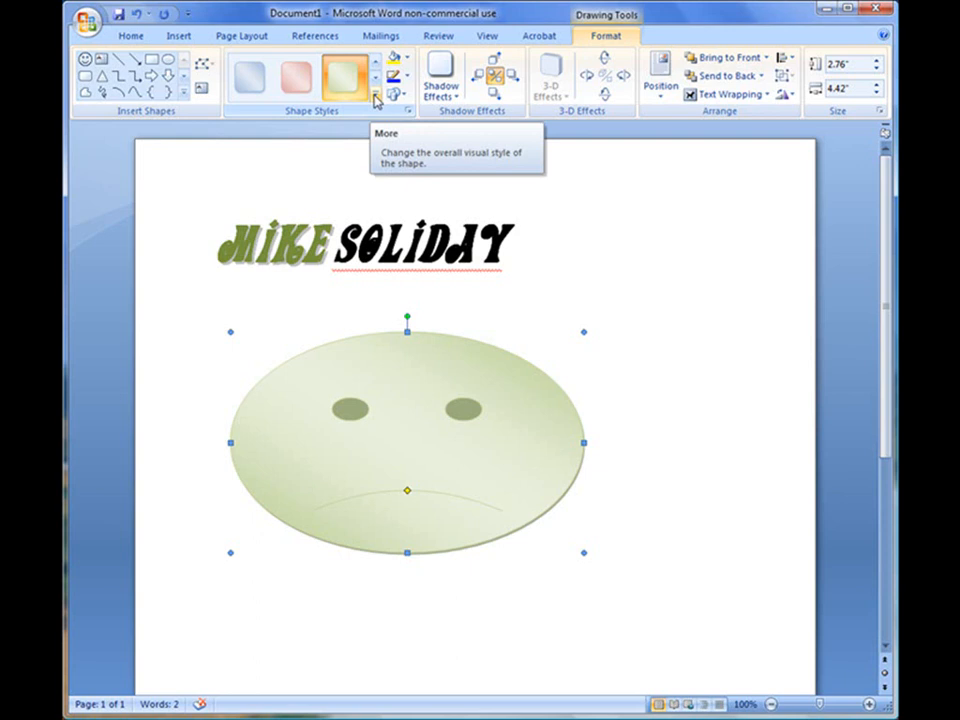
# - Apply the pink gradient style from the Shape Styles gallery to the face
pyautogui.click(375, 98)
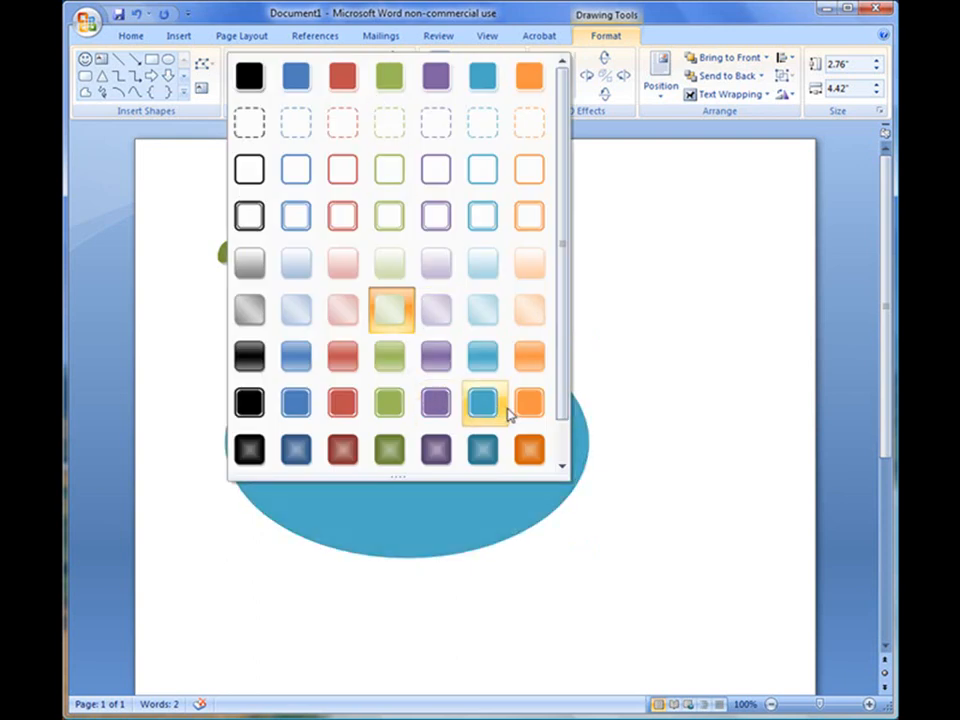
pyautogui.click(529, 403)
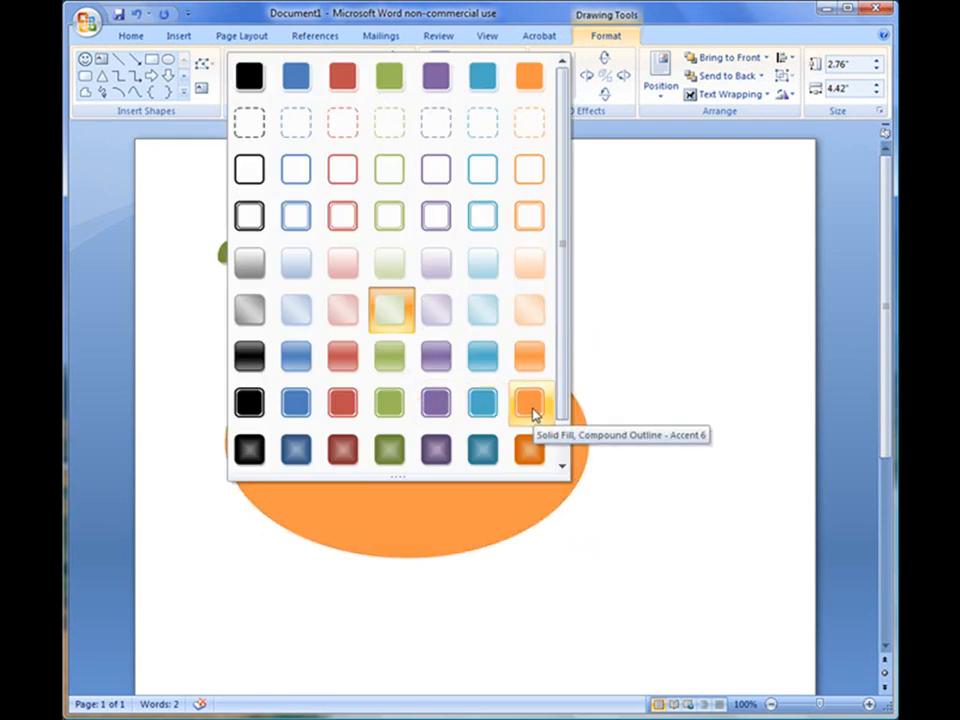
pyautogui.click(528, 402)
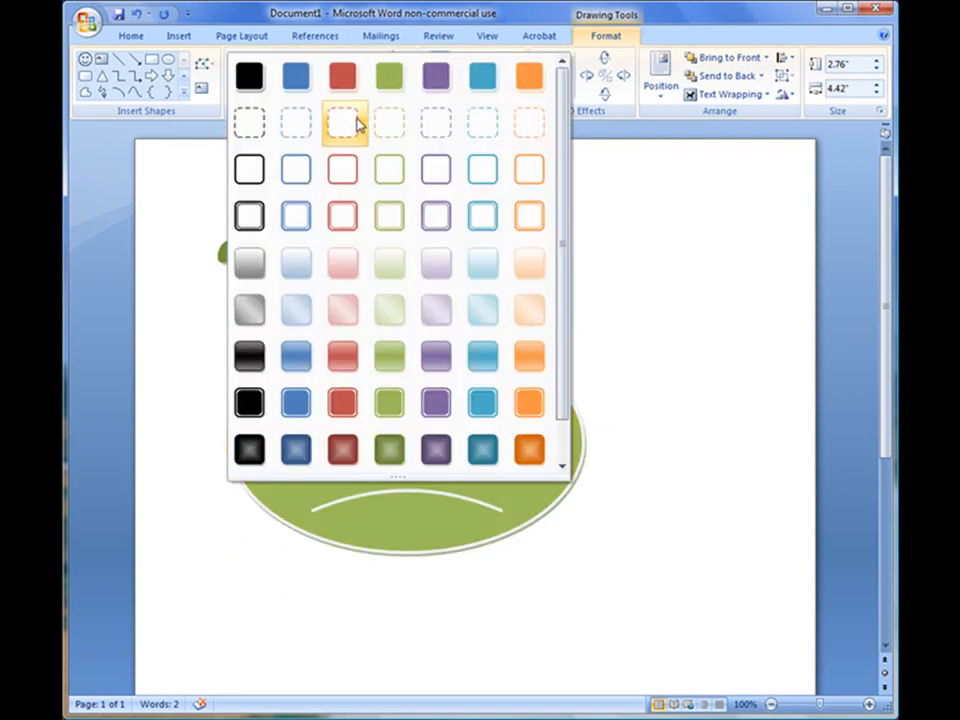
pyautogui.click(343, 120)
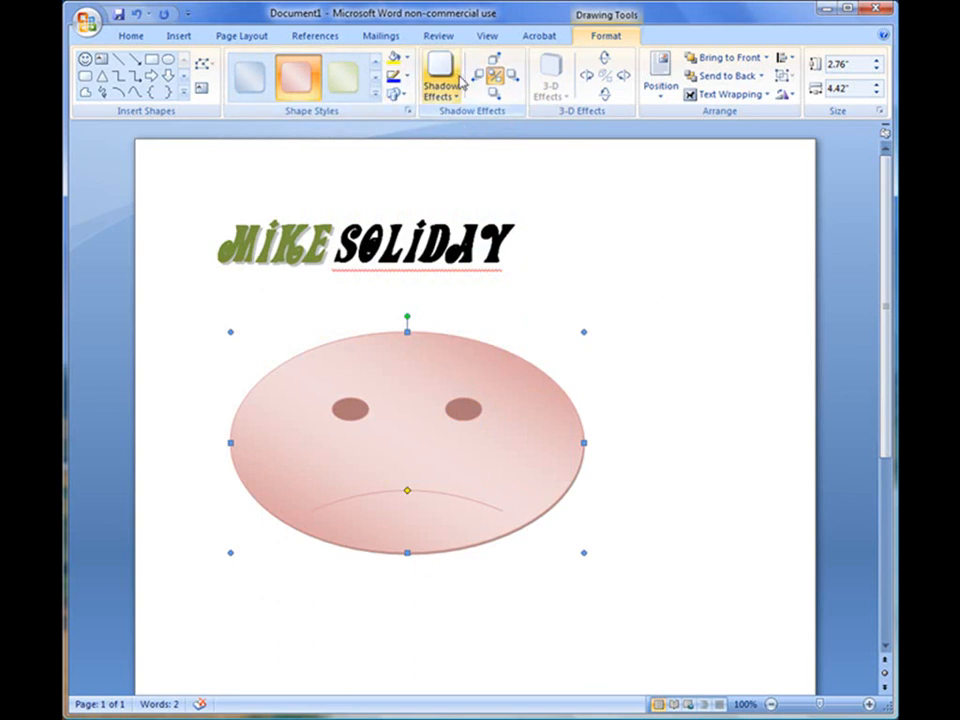
pyautogui.moveTo(440, 78)
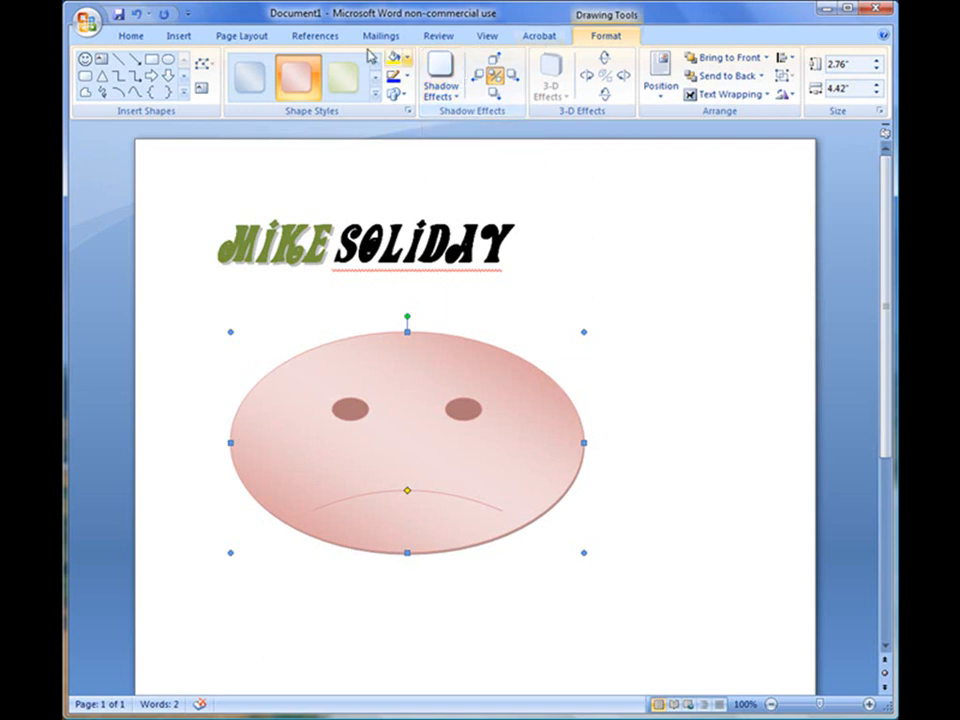
# - Switch between the Insert and Page Layout tabs, then click after SOLIDAY
pyautogui.click(178, 35)
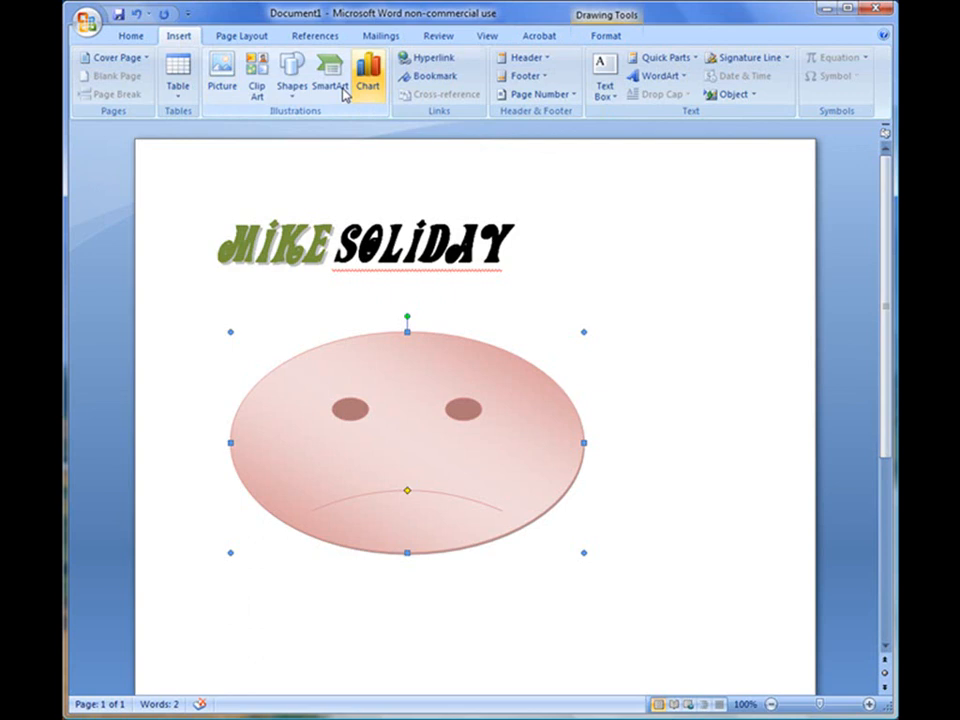
pyautogui.moveTo(368, 72)
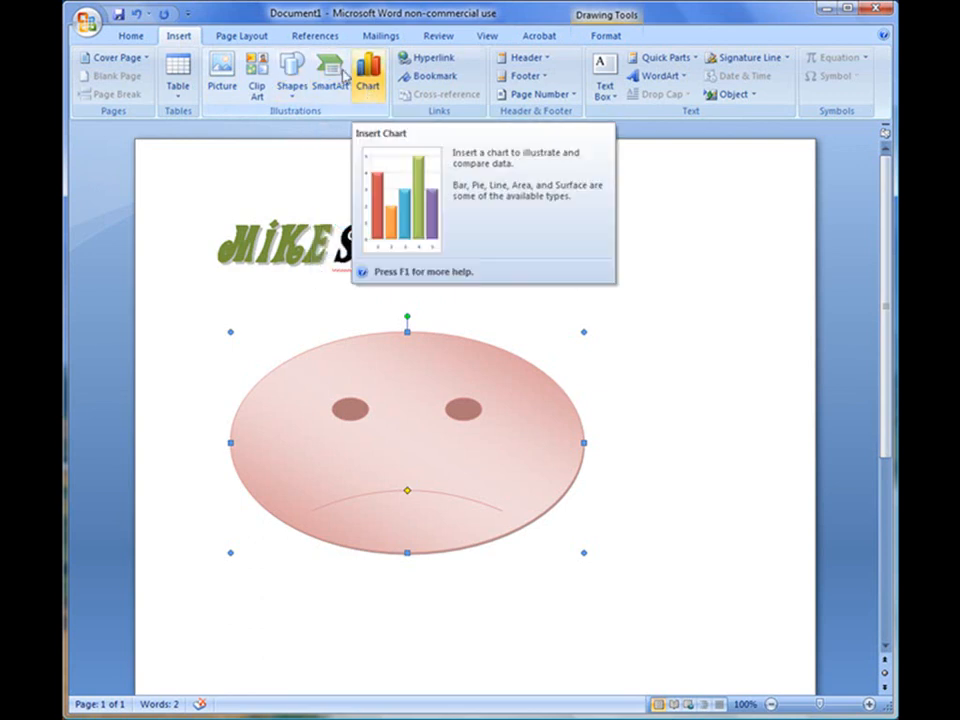
pyautogui.click(241, 35)
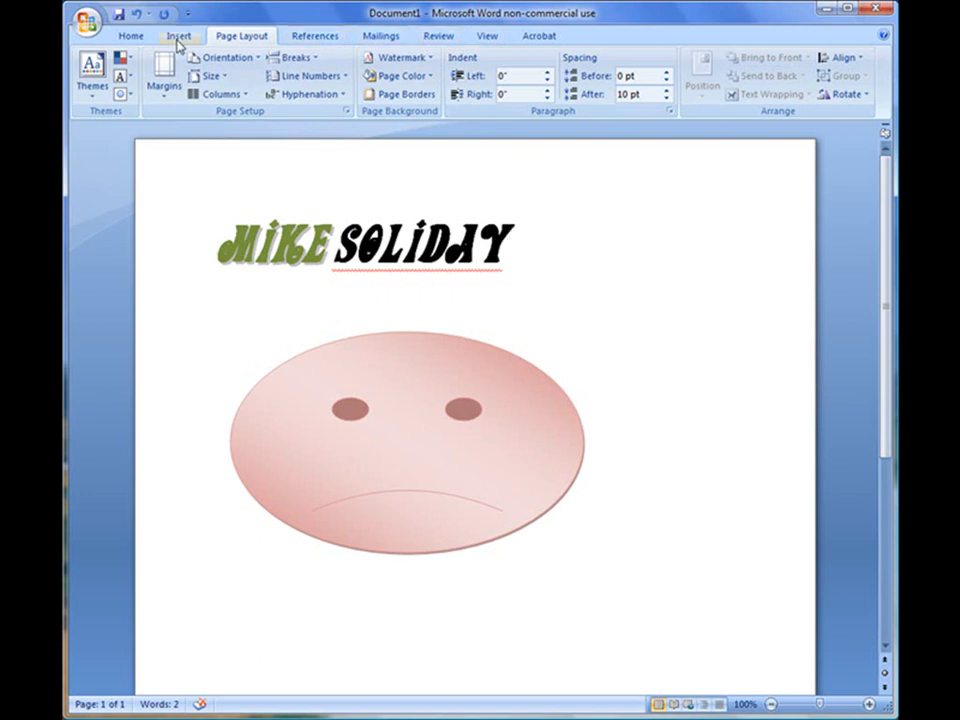
pyautogui.click(178, 35)
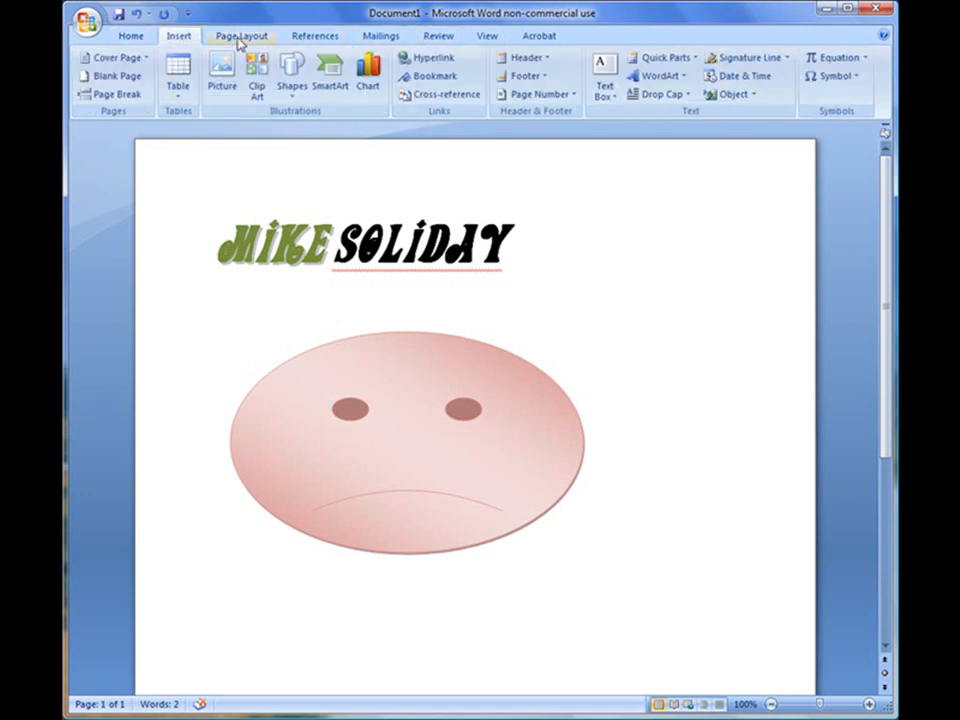
pyautogui.click(240, 35)
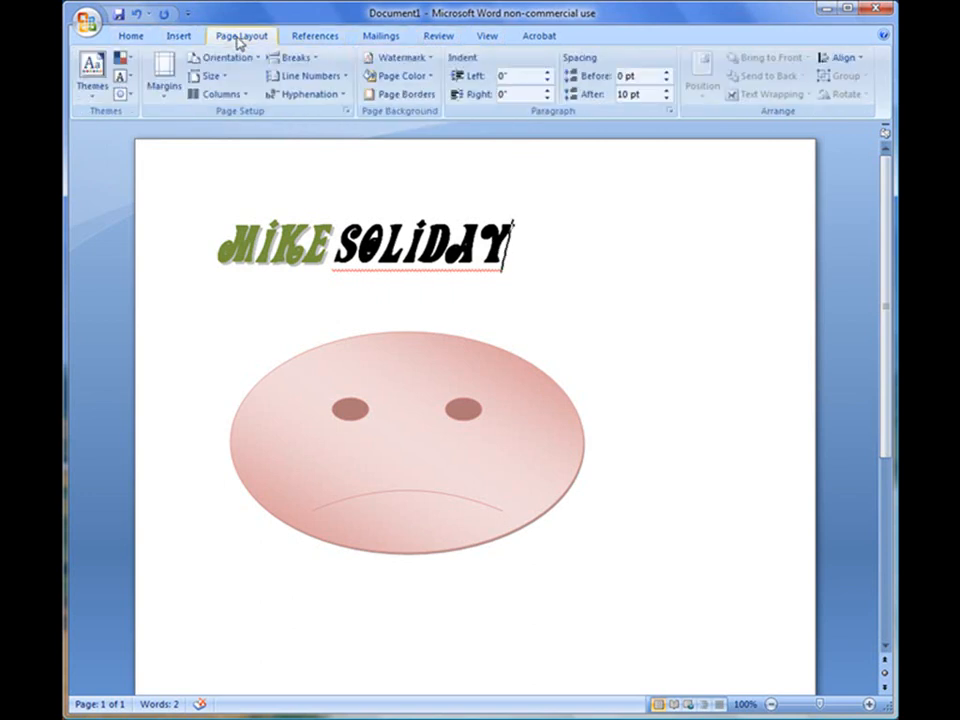
pyautogui.click(405, 445)
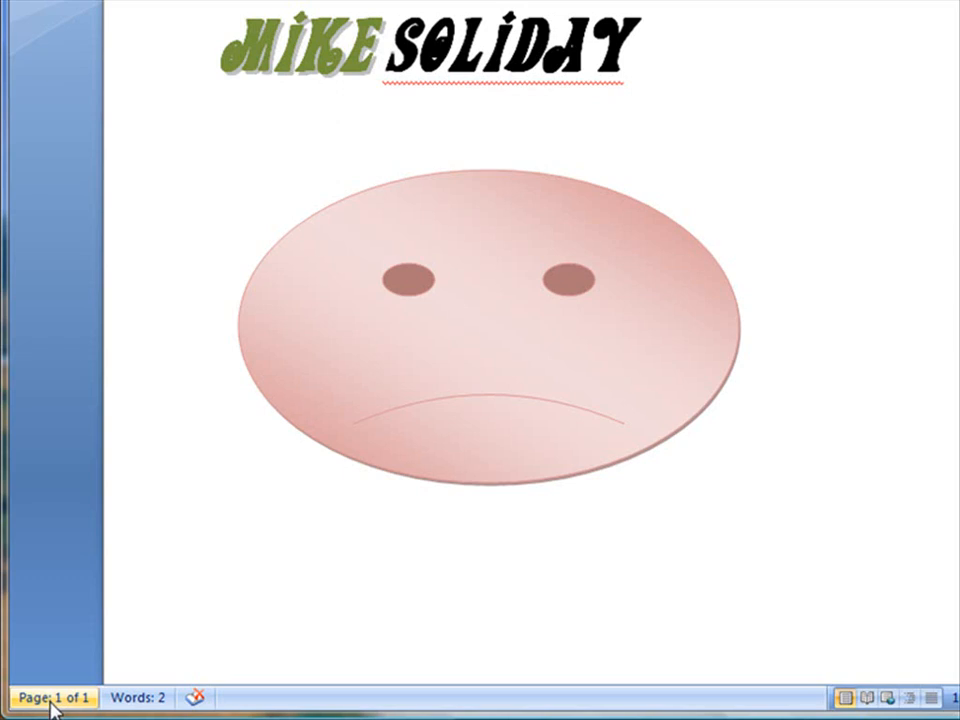
pyautogui.moveTo(232, 213); pyautogui.dragTo(215, 294)
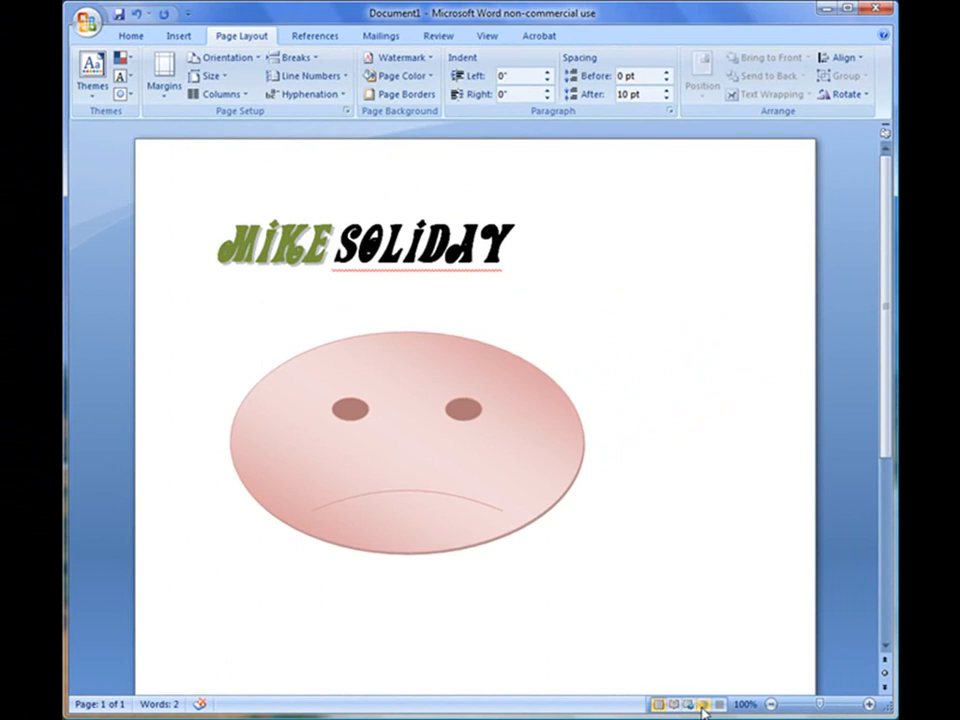
pyautogui.click(703, 705)
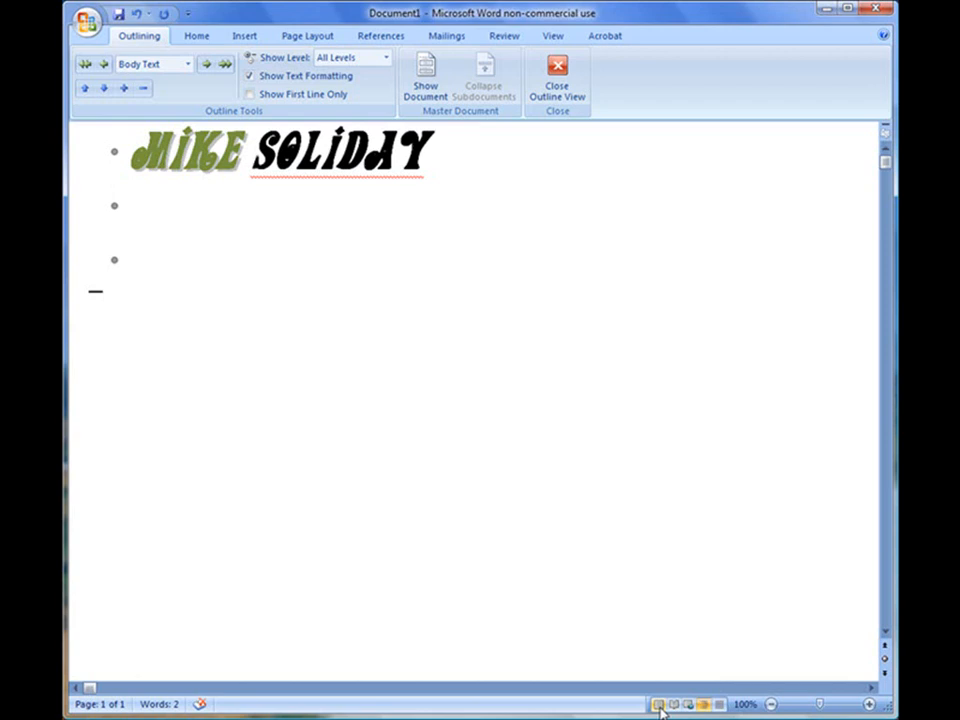
pyautogui.click(557, 83)
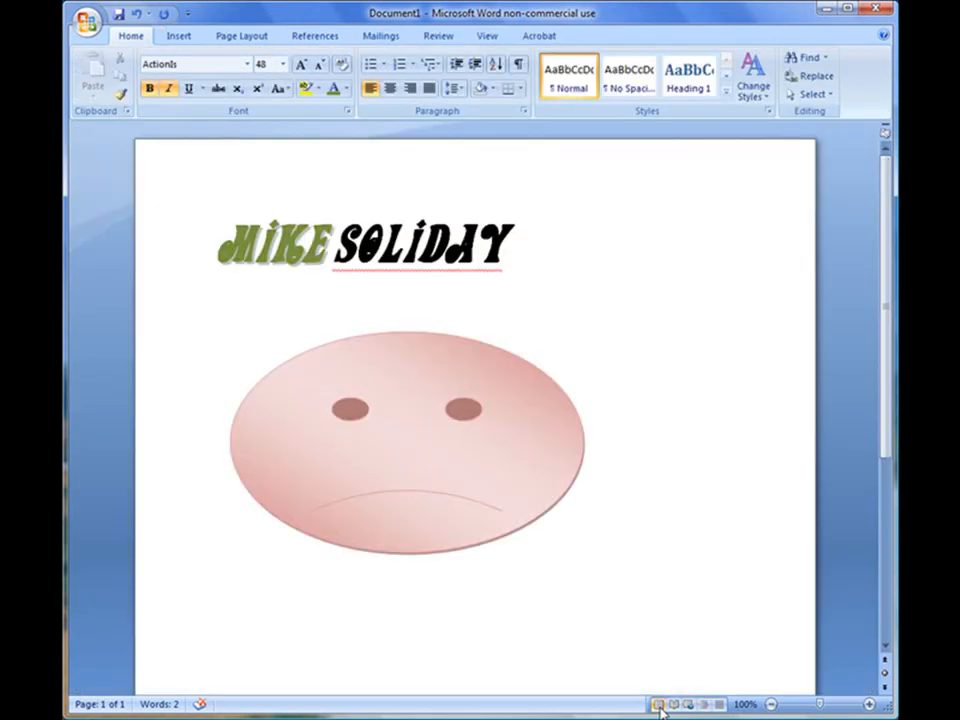